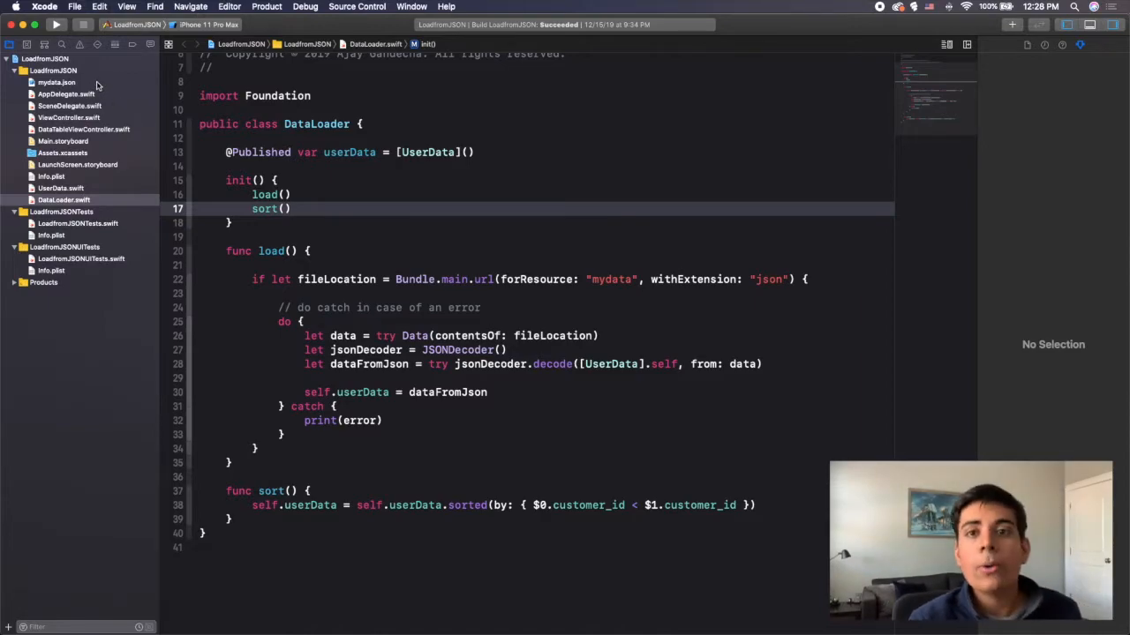
# Step: Review mydata.json customer records and the UserData model, picking out Jill's record
pyautogui.click(57, 83)
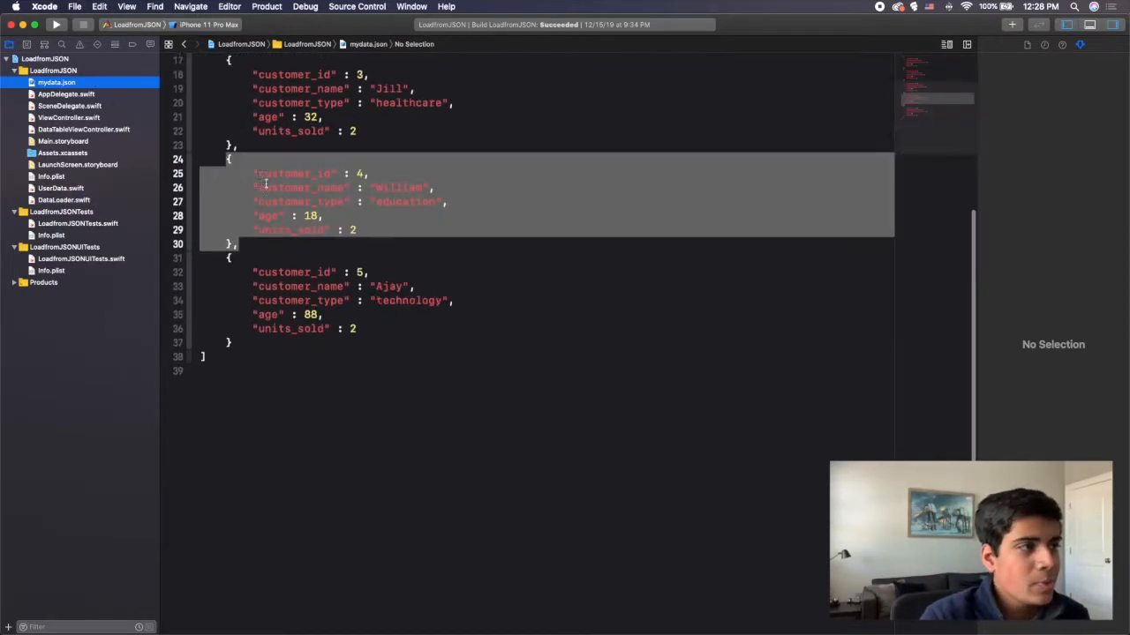
pyautogui.scroll(3)
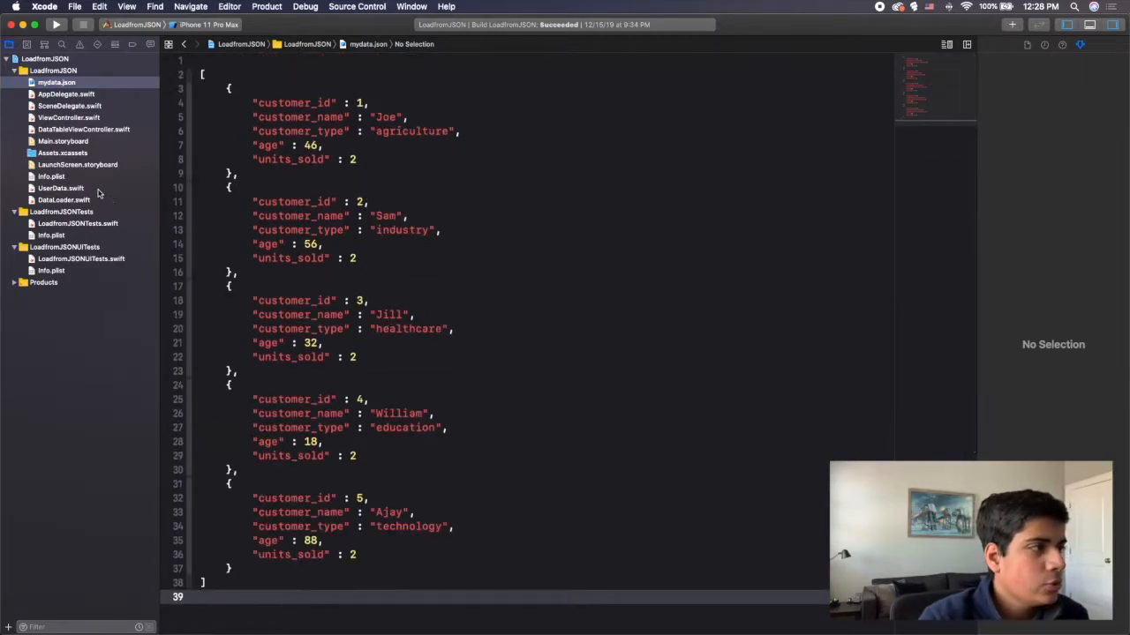
pyautogui.click(60, 187)
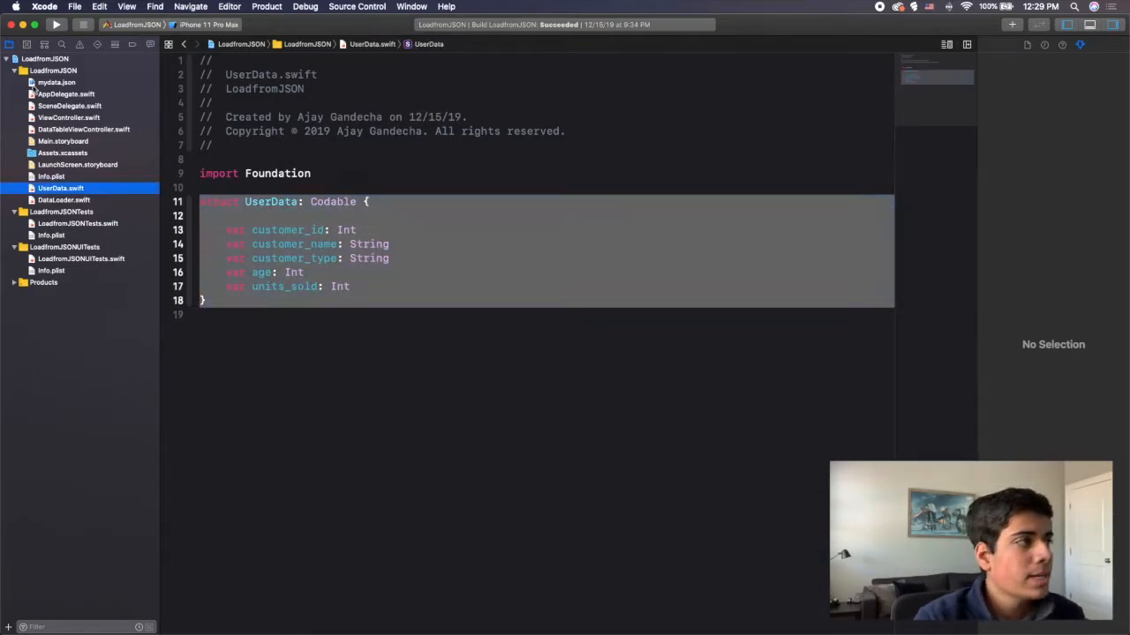
pyautogui.click(57, 83)
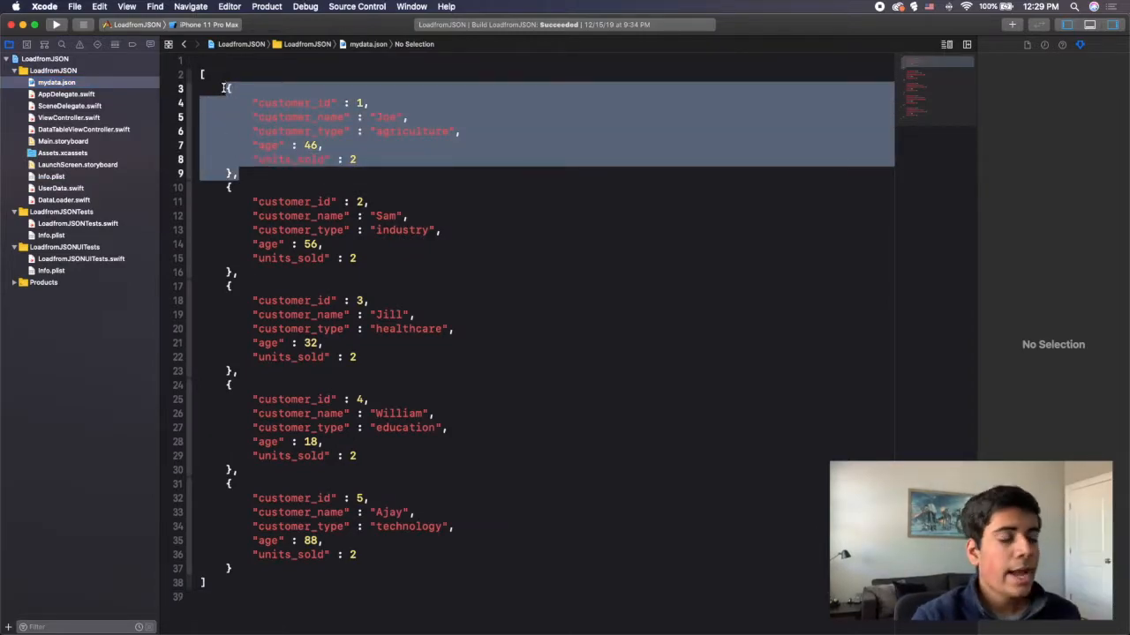
pyautogui.click(283, 159)
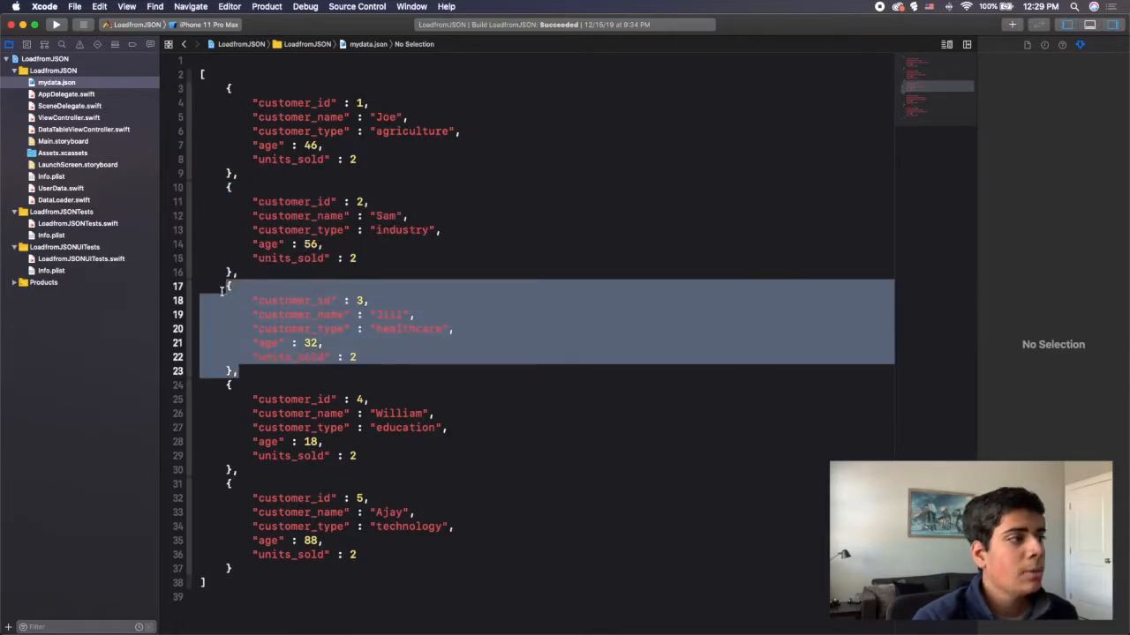
# Step: Compare the five UserData properties against the JSON record keys
pyautogui.click(60, 187)
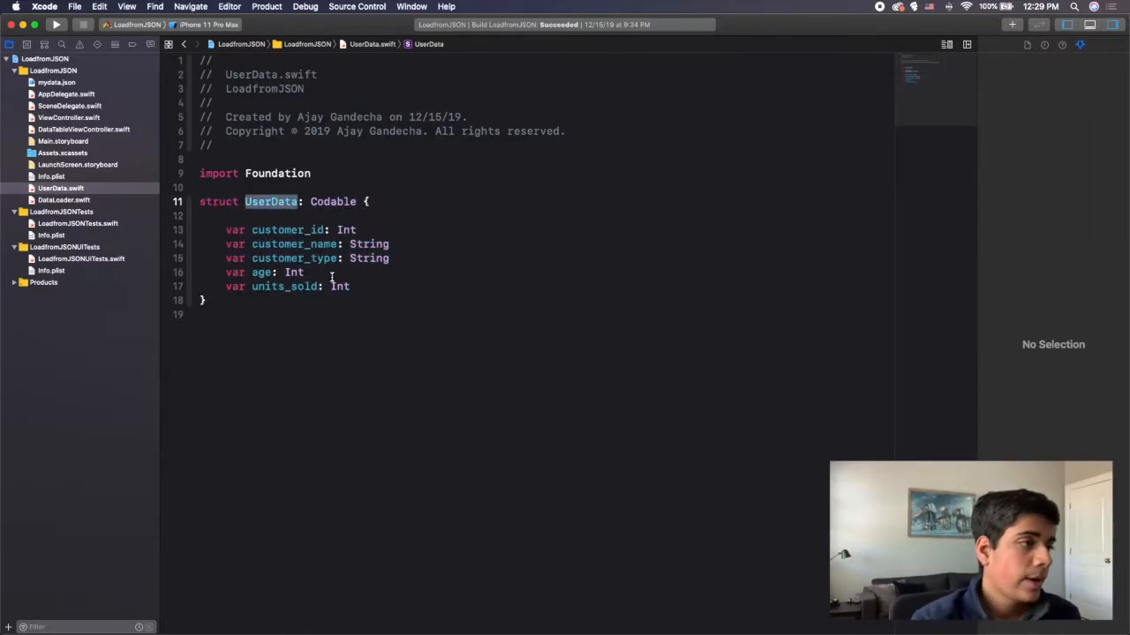
pyautogui.moveTo(226, 229); pyautogui.dragTo(349, 286)
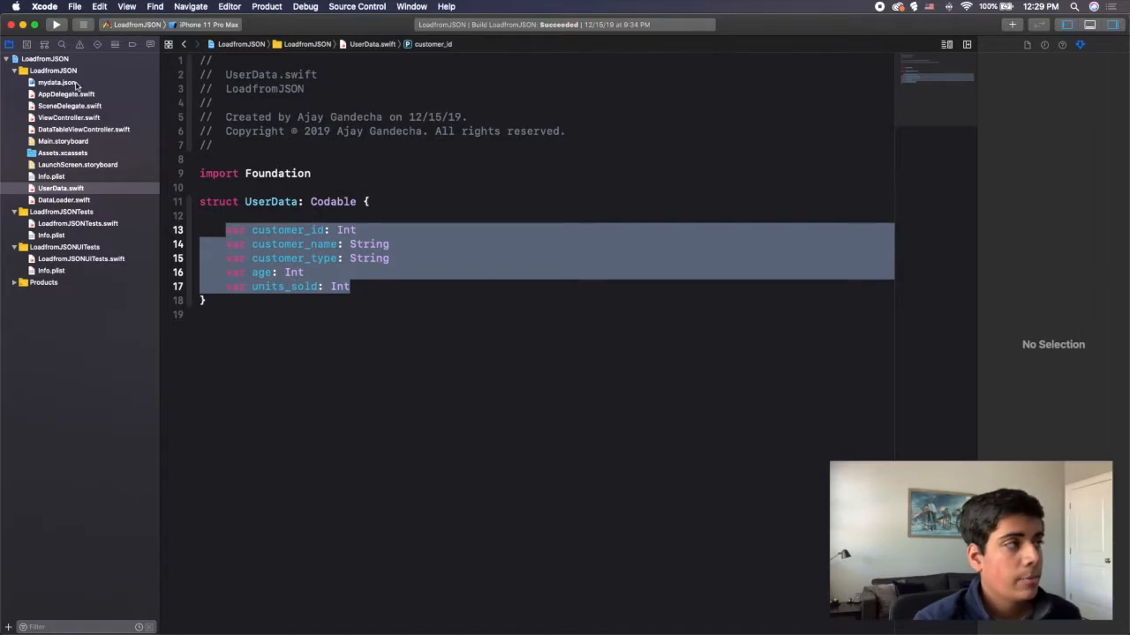
pyautogui.click(57, 83)
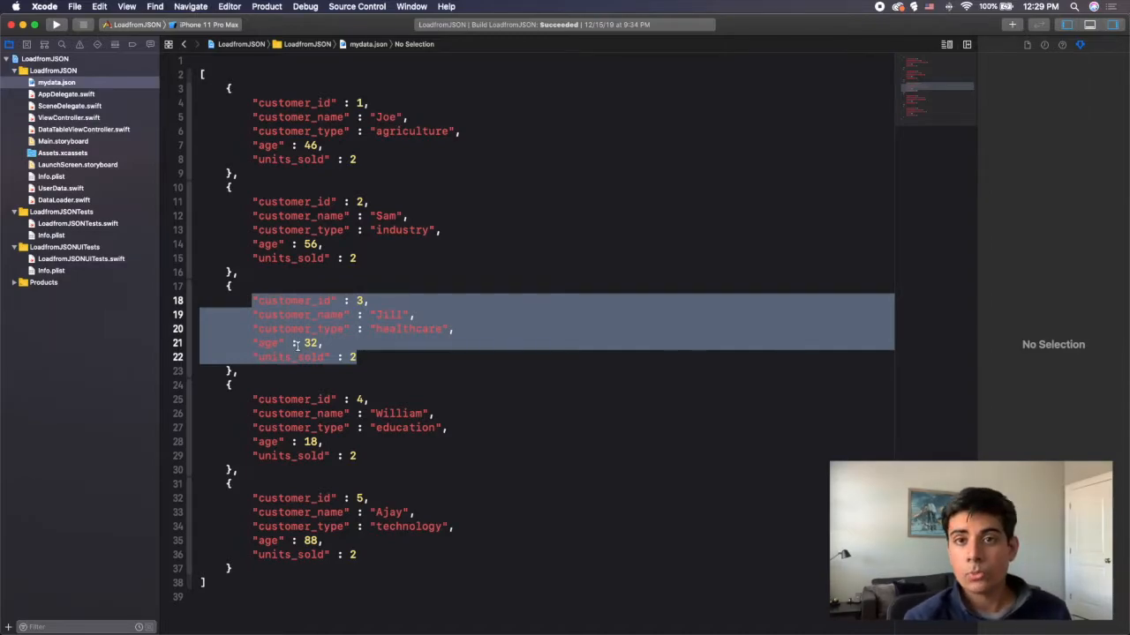
pyautogui.click(60, 187)
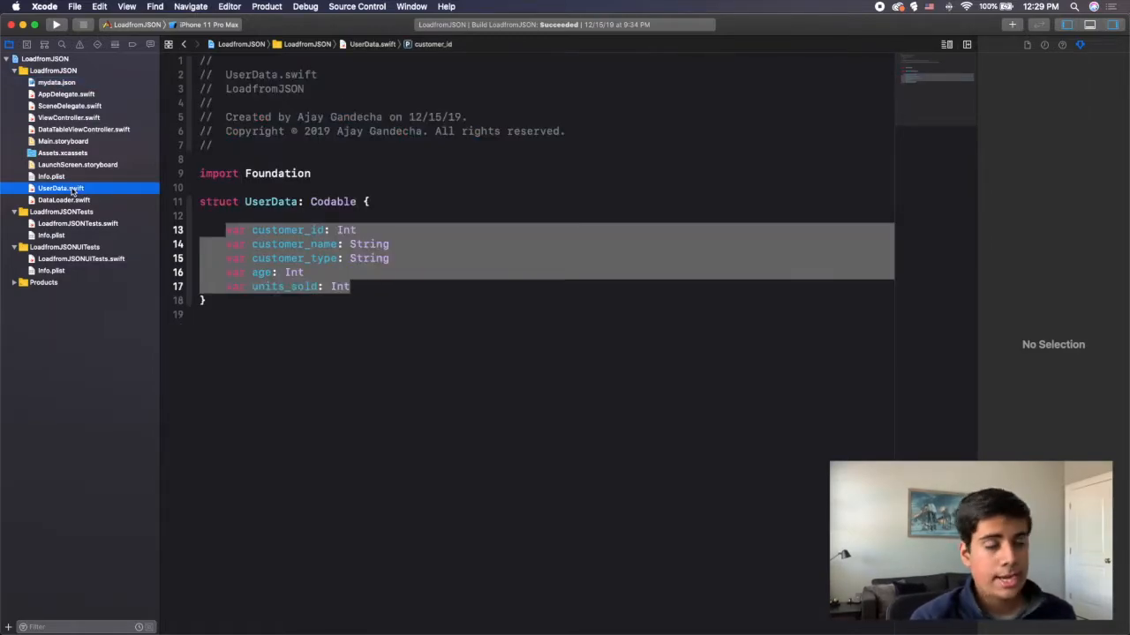
# Step: Review DataLoader.swift's JSON decoding code, then return to mydata.json at the customer_id key
pyautogui.click(63, 201)
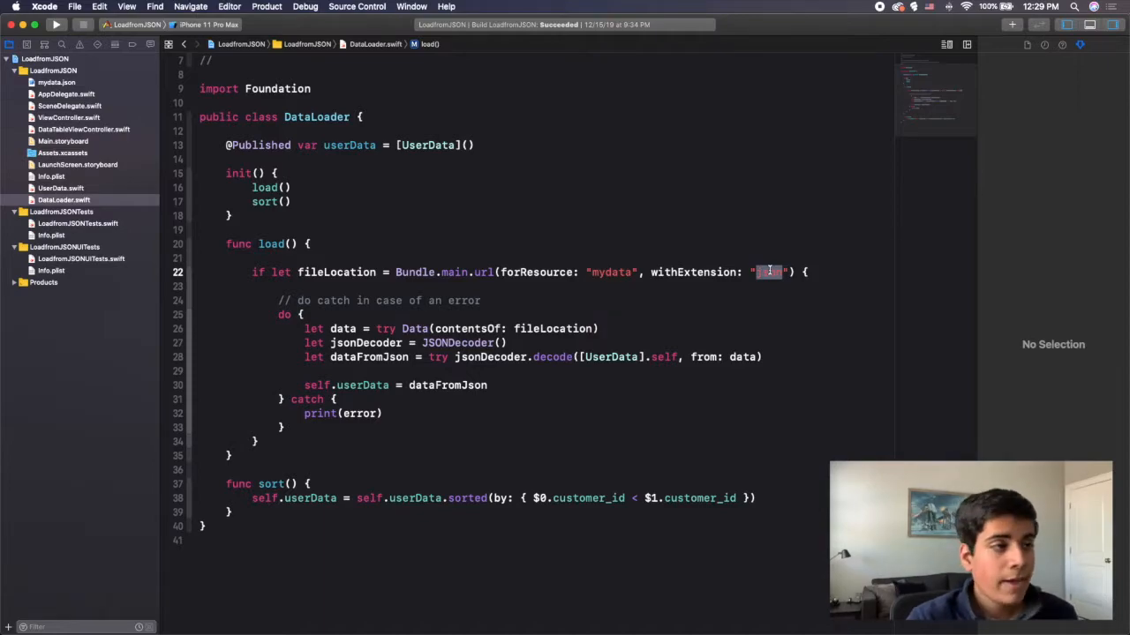
pyautogui.write('json')
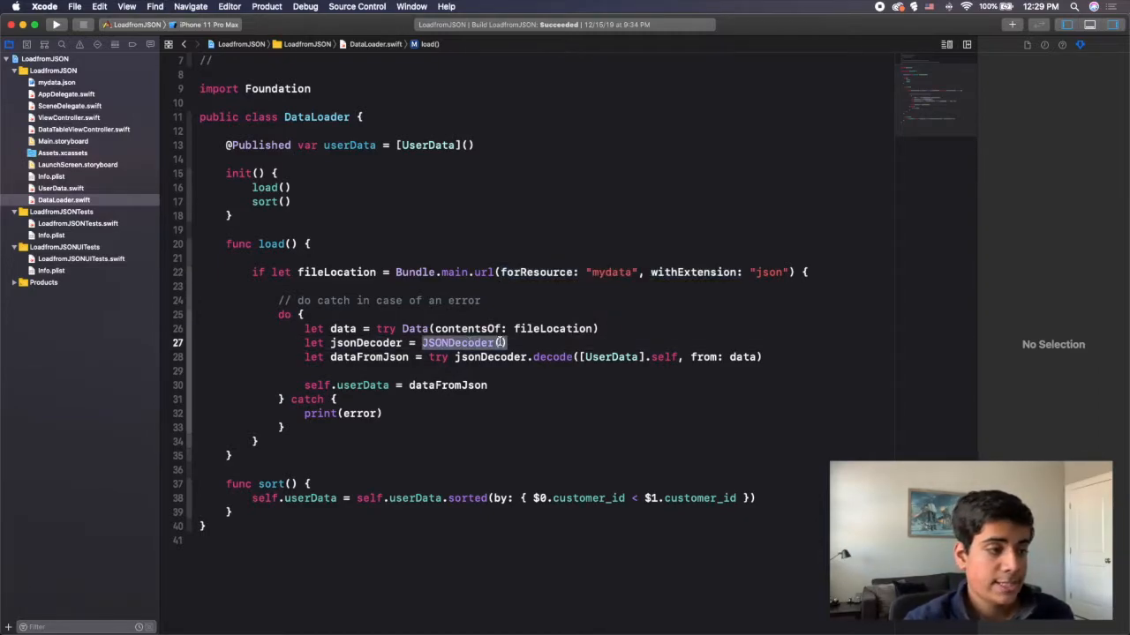
pyautogui.scroll(-3)
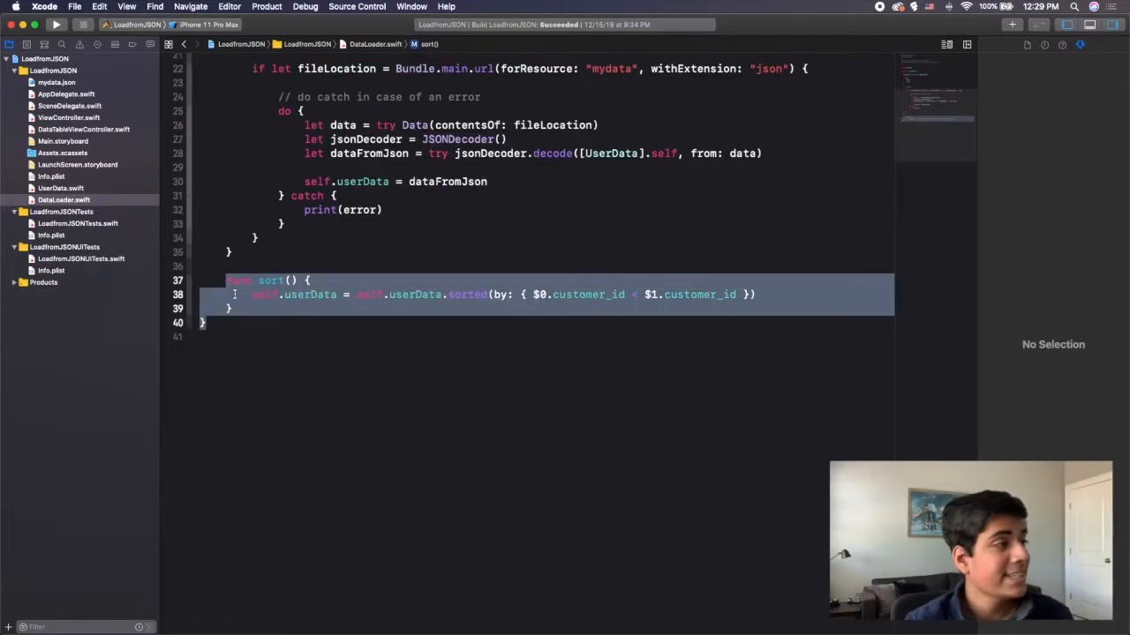
pyautogui.click(56, 83)
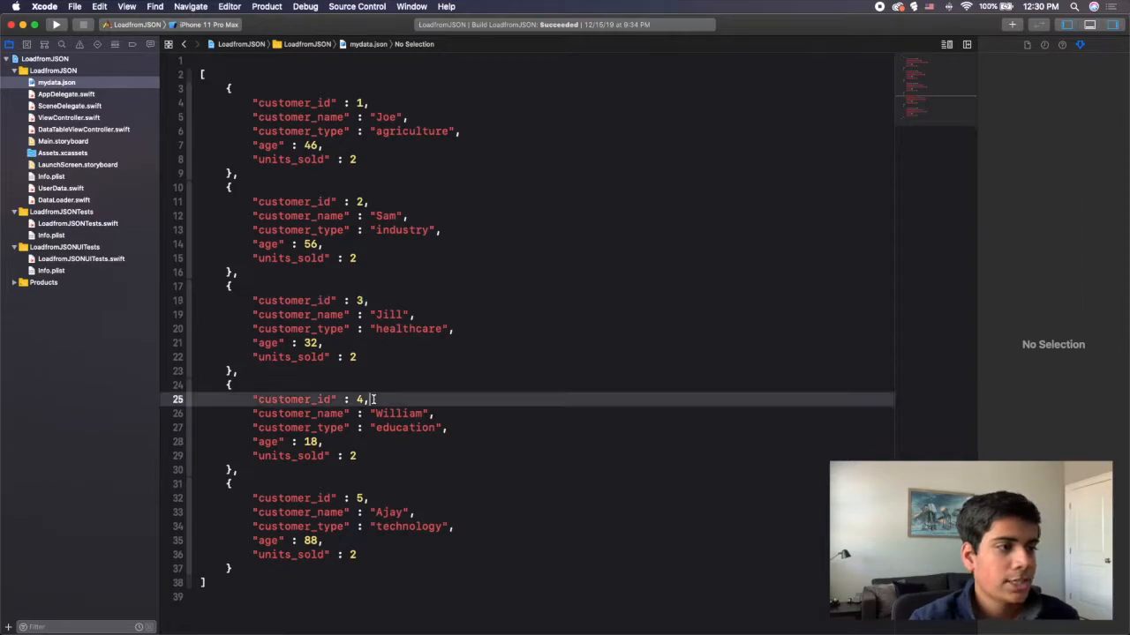
pyautogui.doubleClick(292, 399)
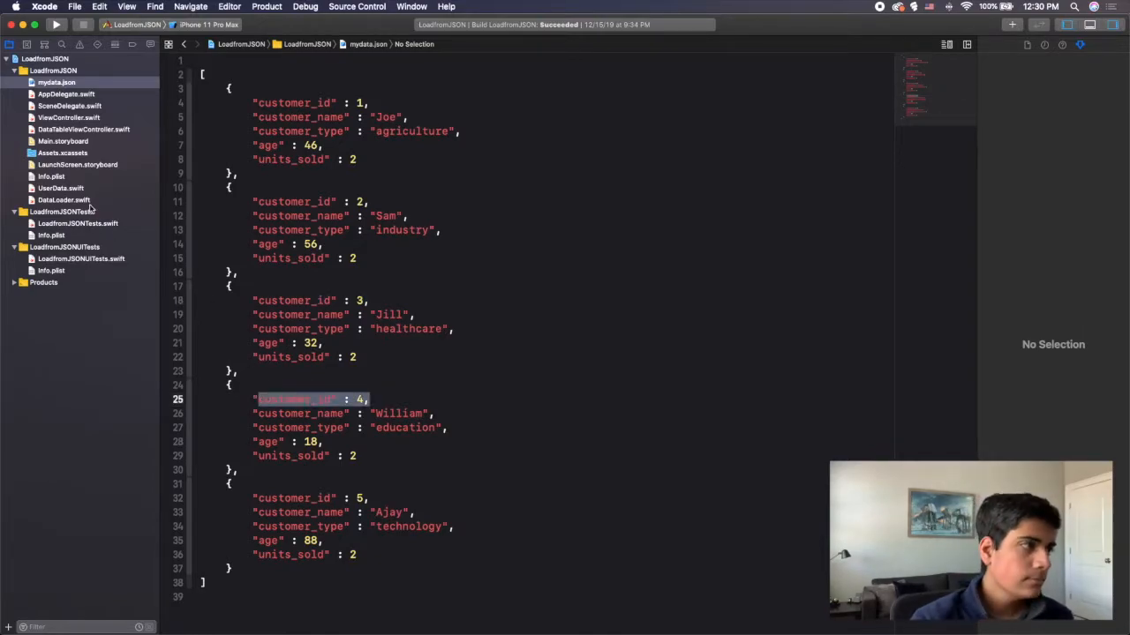
# Step: Add an empty func loadFromInternet() { } above load() in DataLoader.swift
pyautogui.click(62, 199)
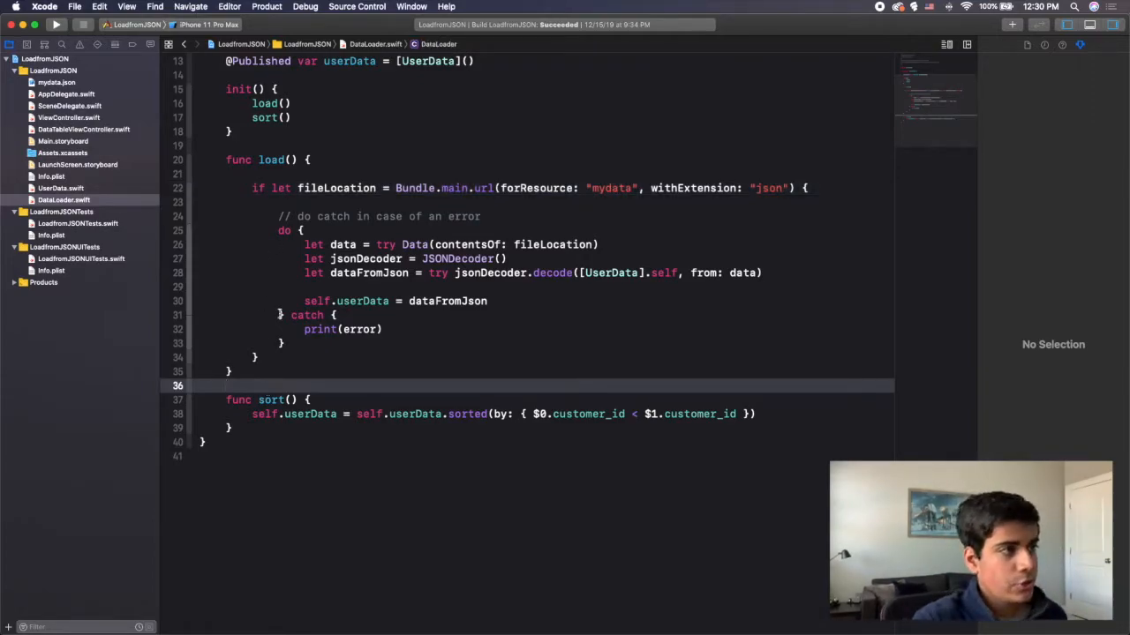
pyautogui.write('fun')
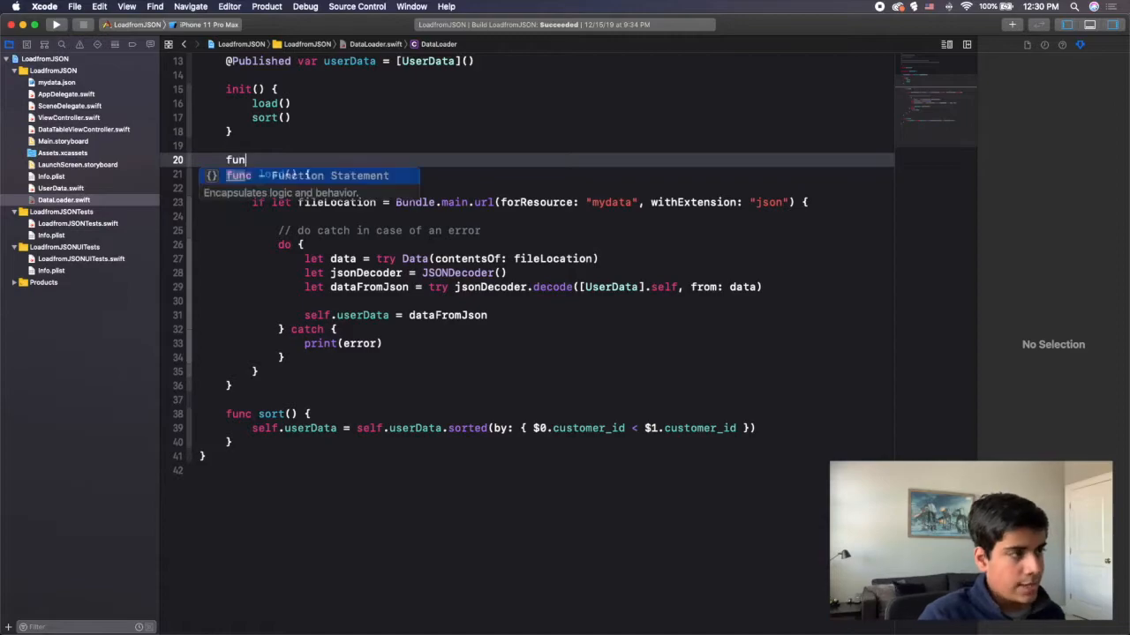
pyautogui.write('loadFromInternet() {')
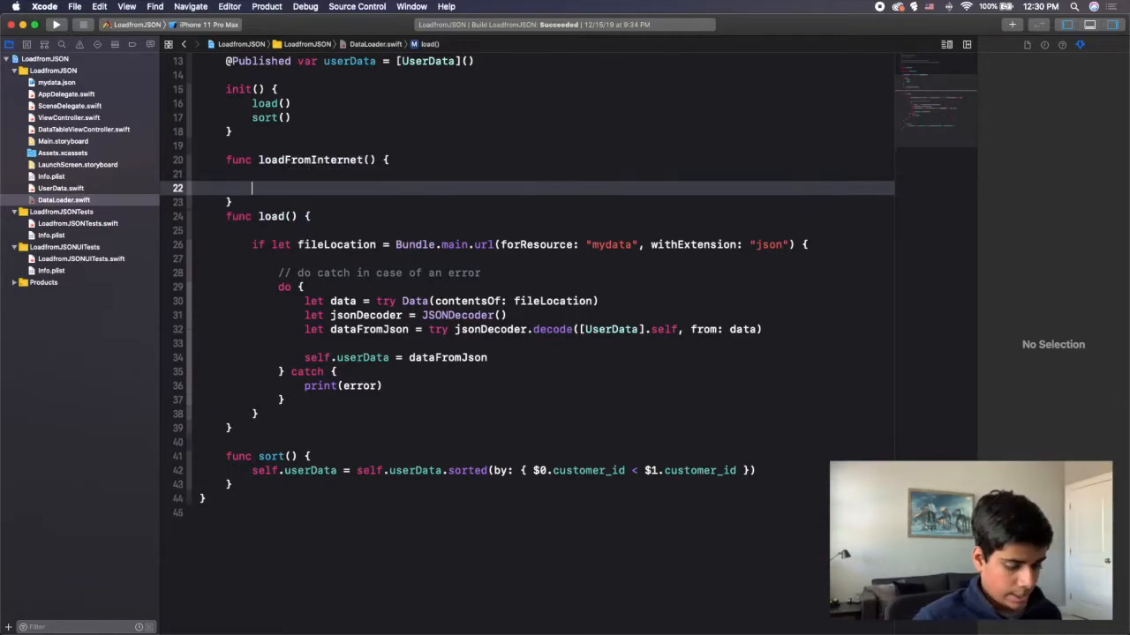
pyautogui.press('Return')
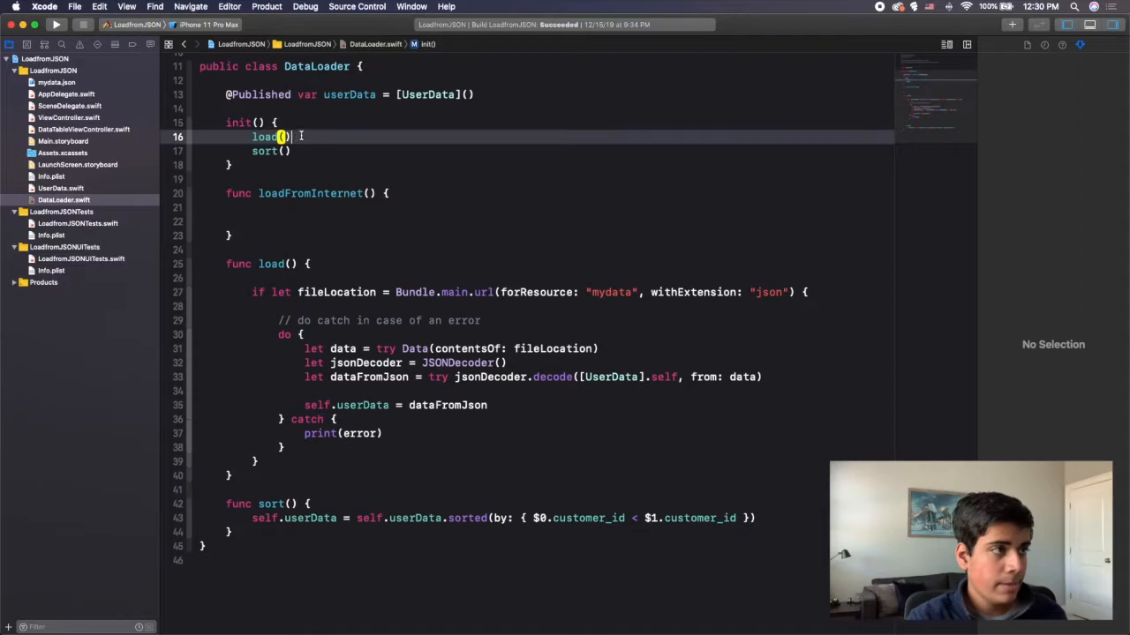
# Step: Replace the load() call in init with loadFromInternet()
pyautogui.doubleClick(265, 138)
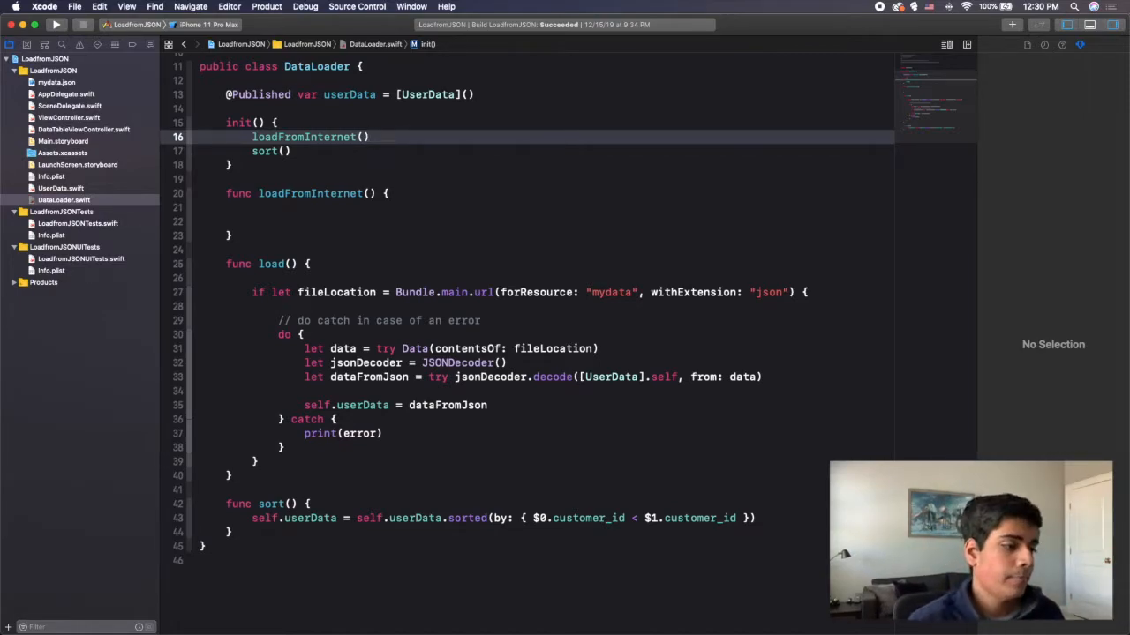
pyautogui.click(276, 223)
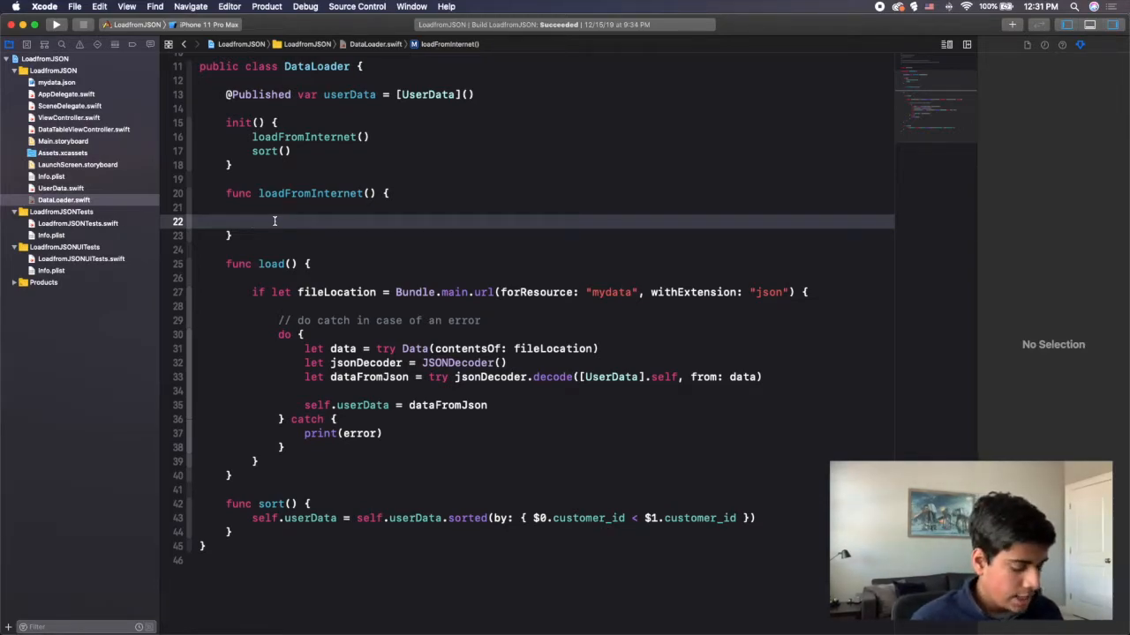
# Step: Write if let url = URL(string: "") inside loadFromInternet, leaving the address empty
pyautogui.write('if')
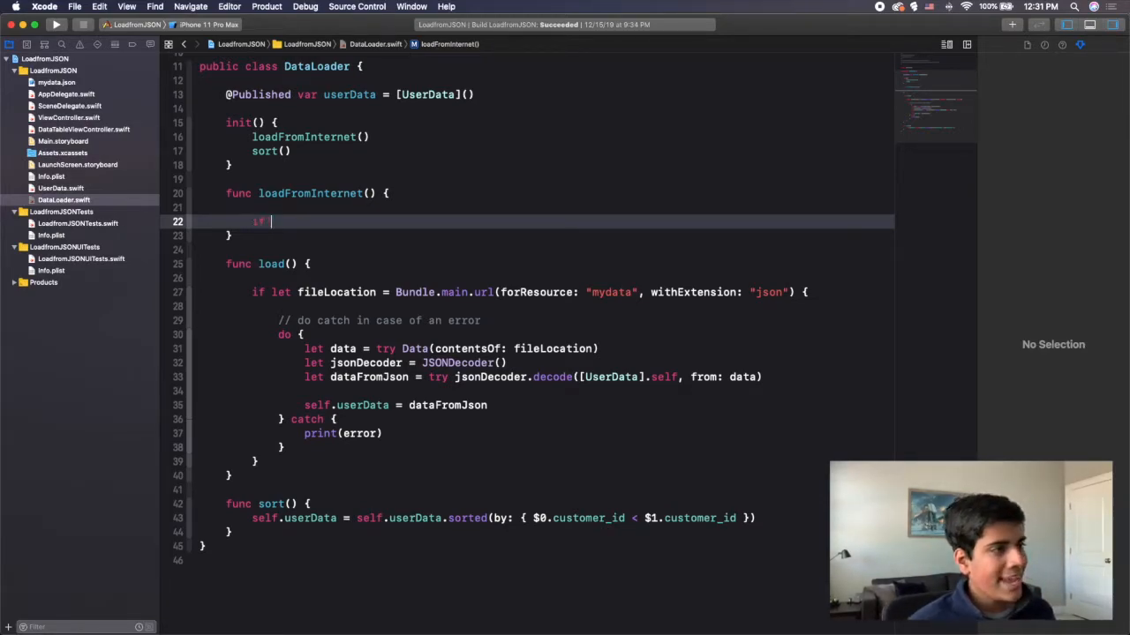
pyautogui.write('let')
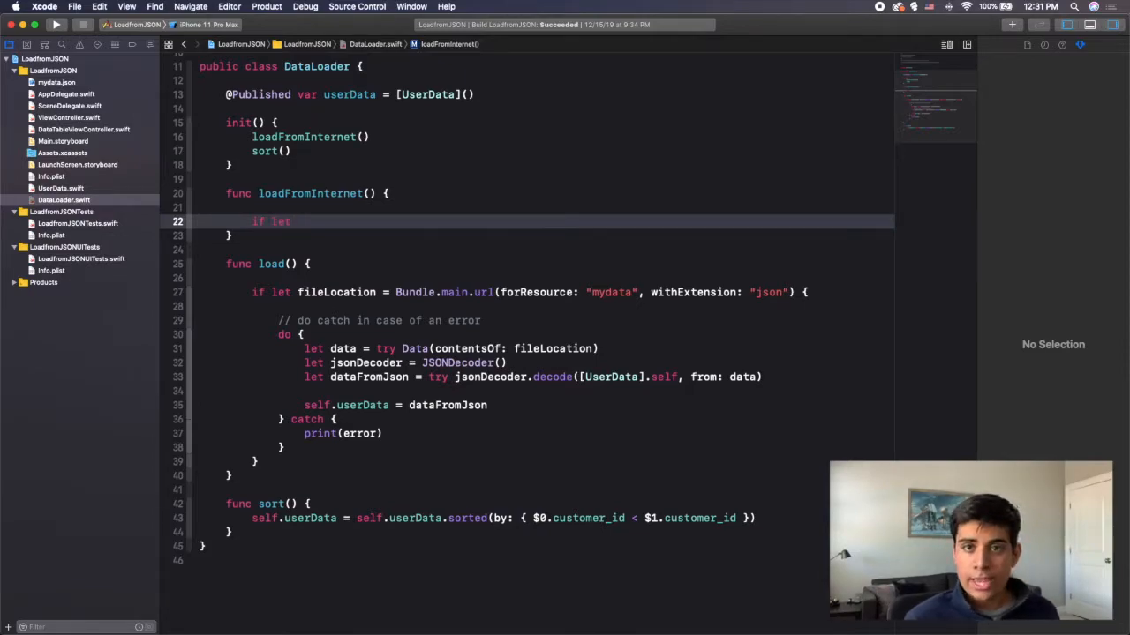
pyautogui.write('u')
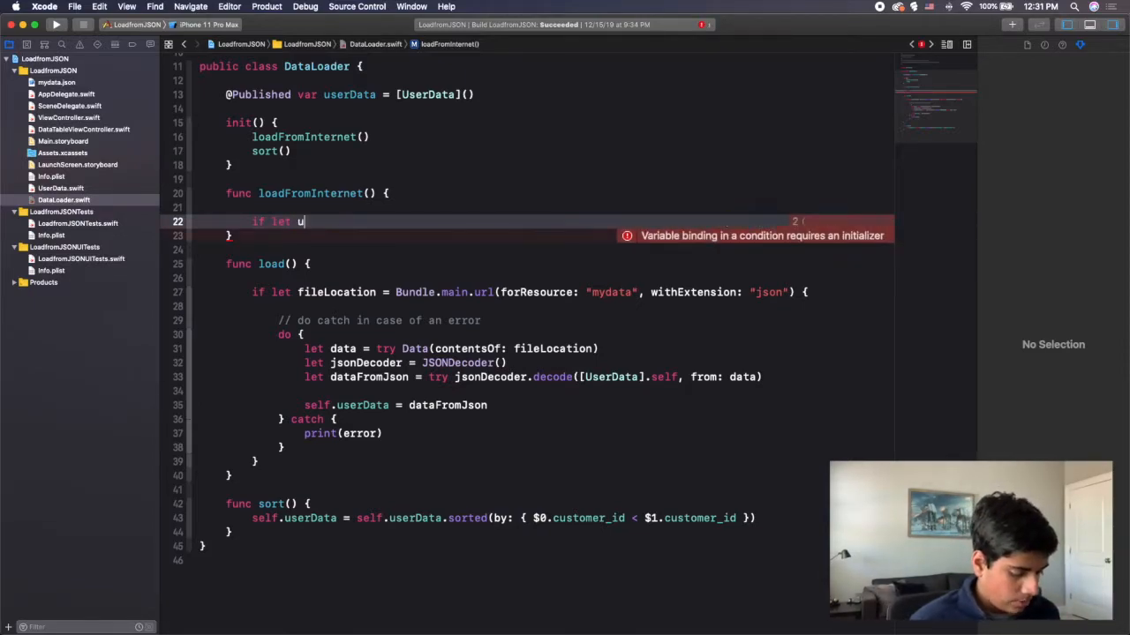
pyautogui.write('rl')
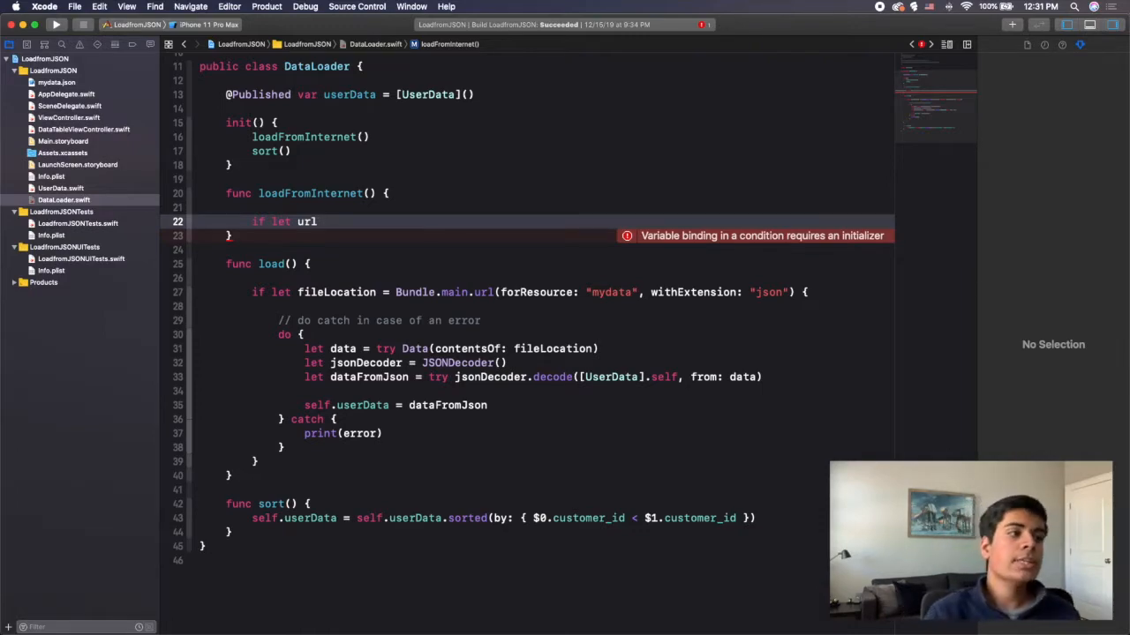
pyautogui.doubleClick(274, 293)
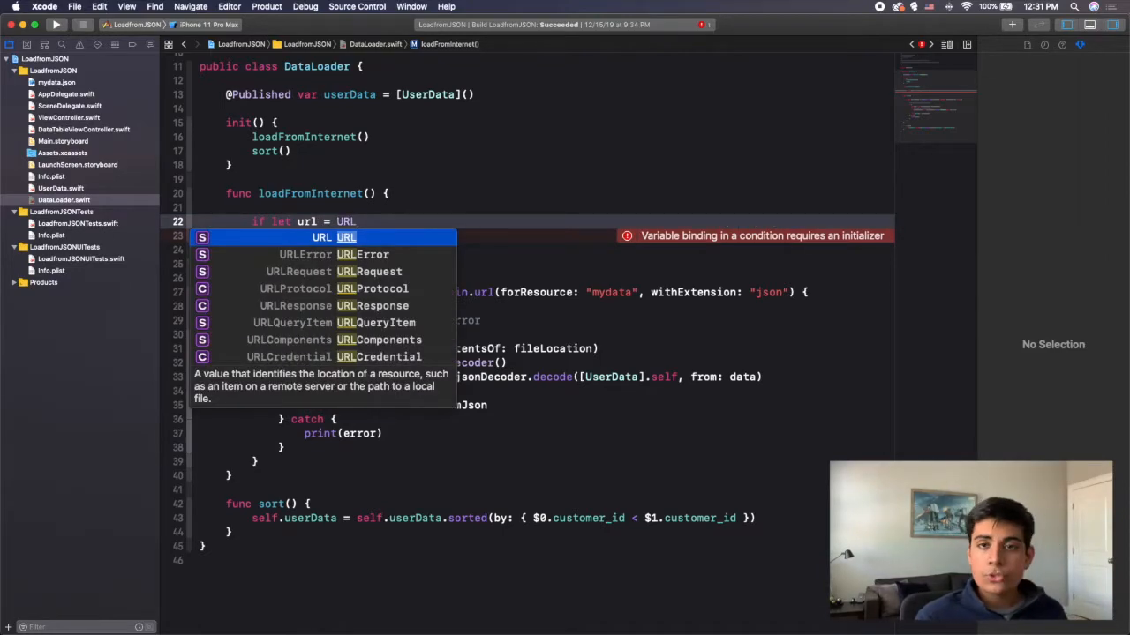
pyautogui.write('(string: "')
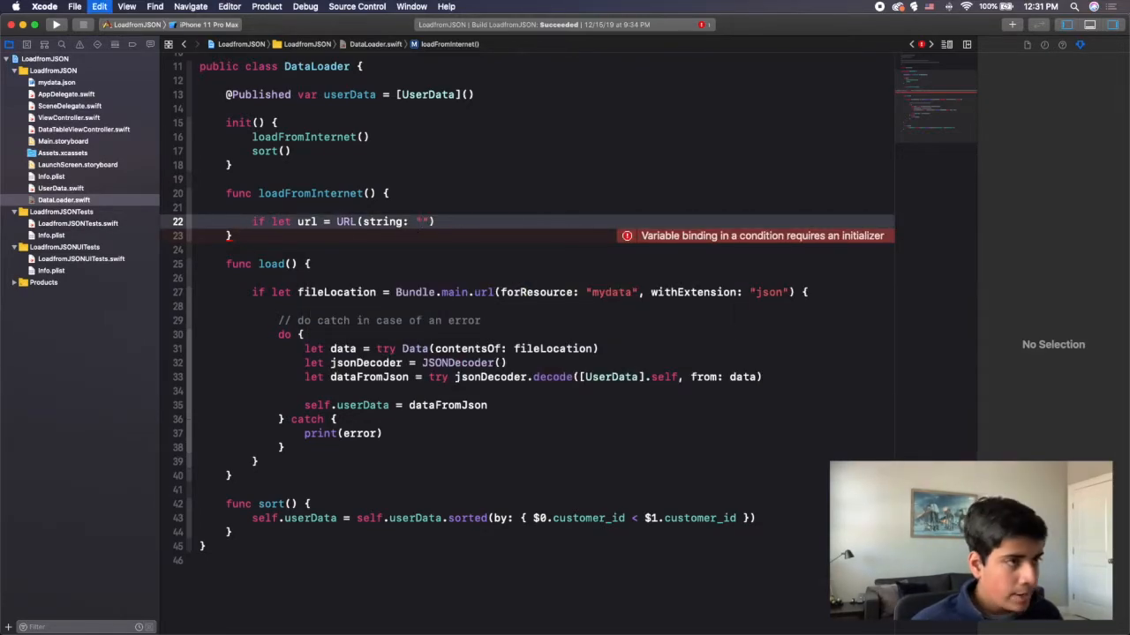
pyautogui.write('LoadfromJSON')
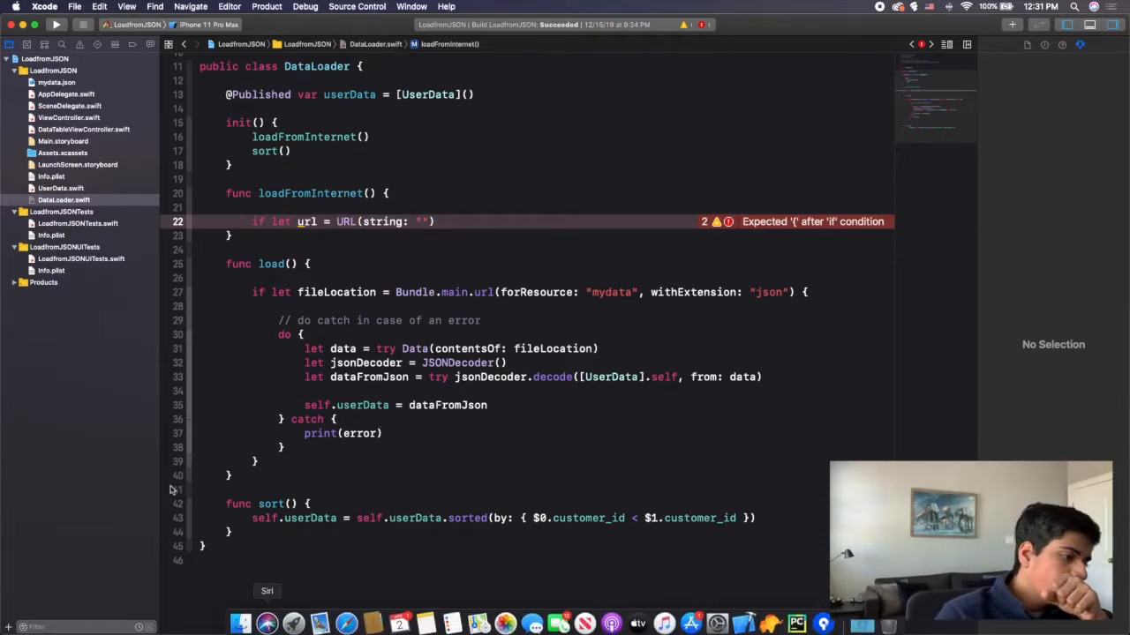
pyautogui.write('sfa')
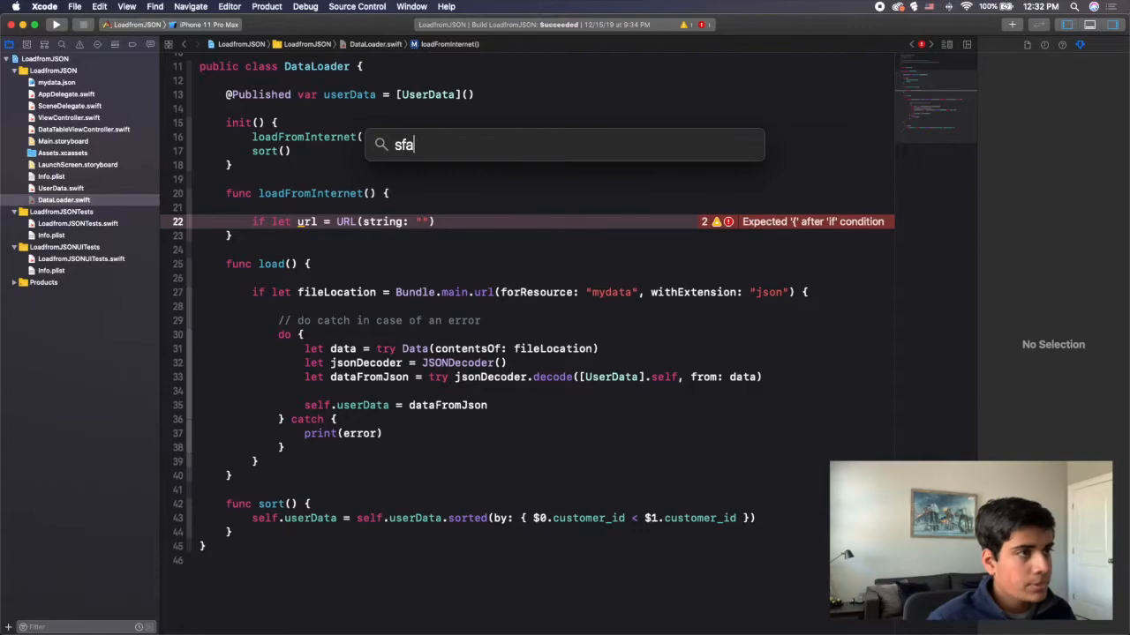
# Step: Launch Safari and revisit the JSONPlaceholder fake REST API site from History
pyautogui.write('safari')
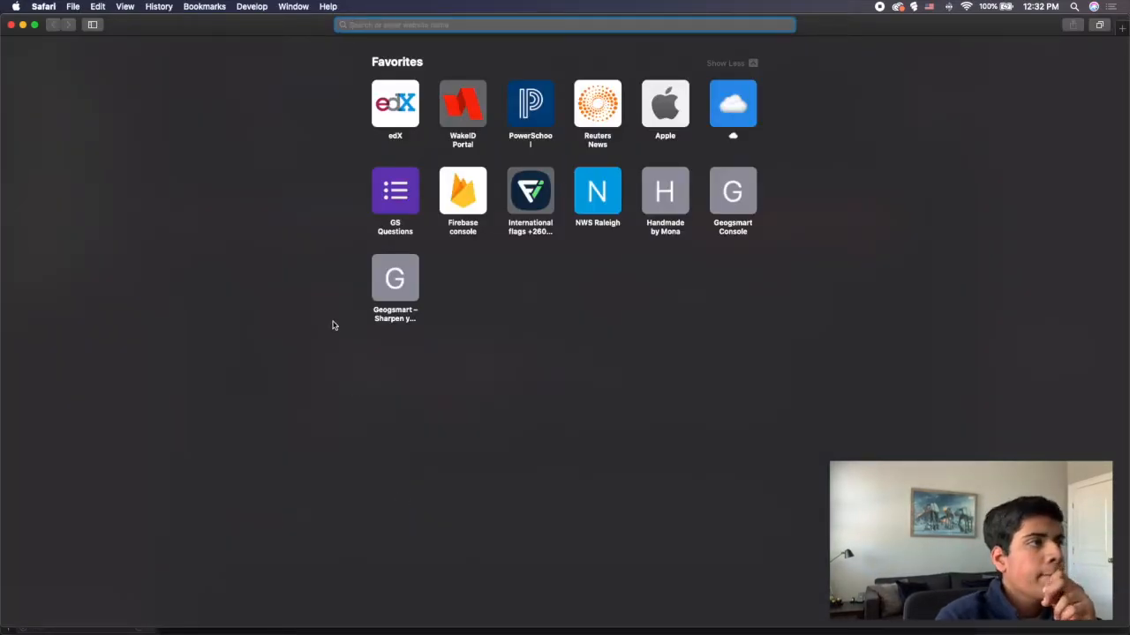
pyautogui.click(159, 7)
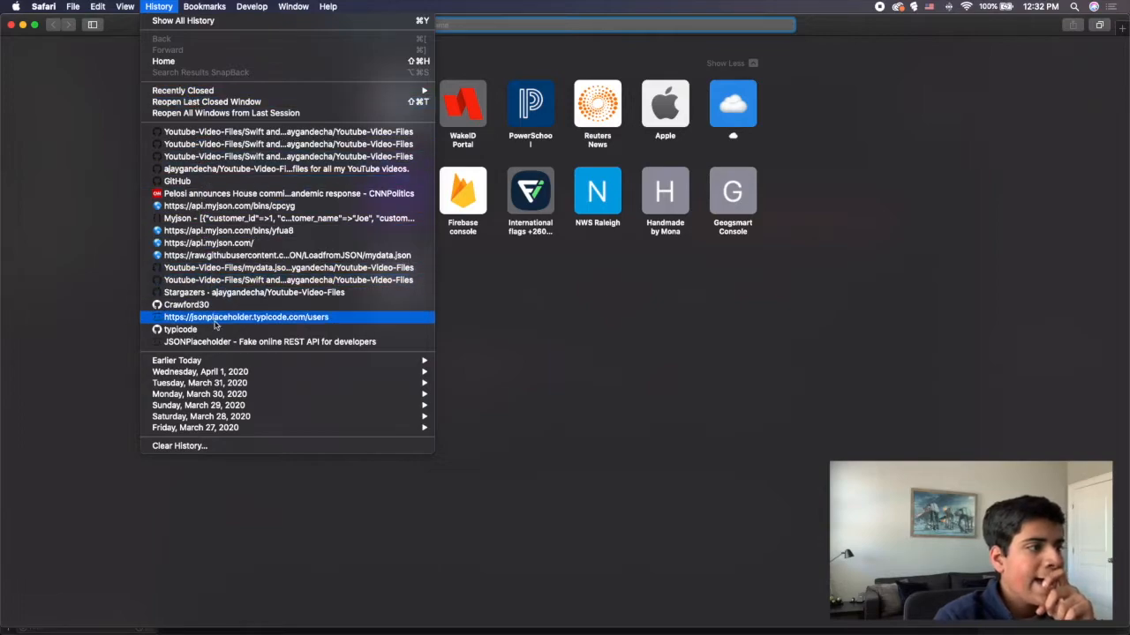
pyautogui.moveTo(210, 330)
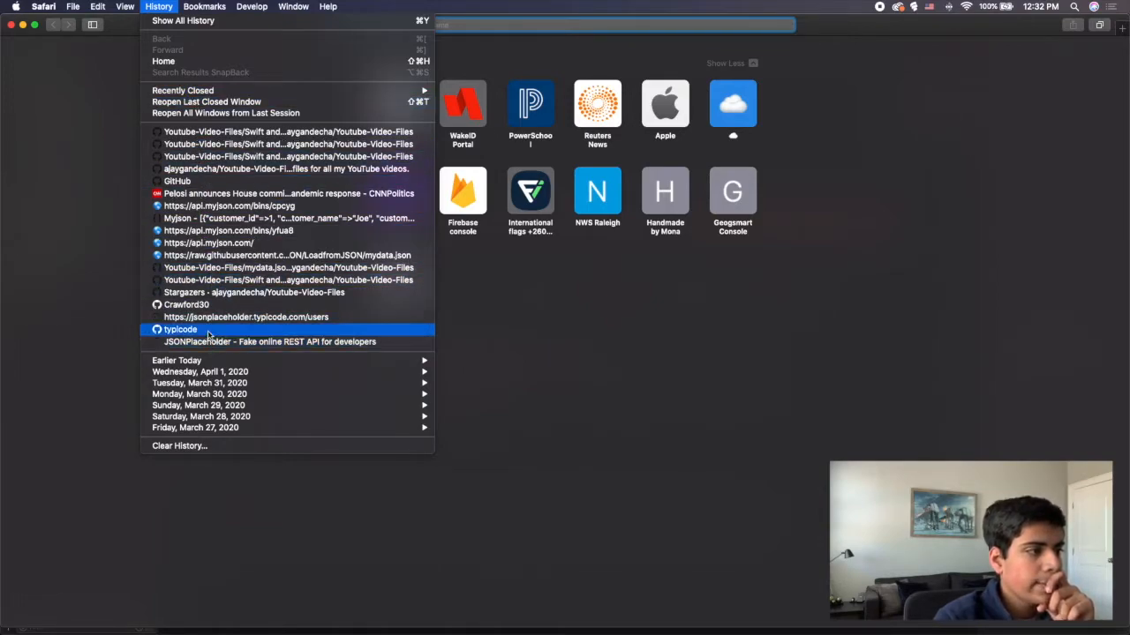
pyautogui.moveTo(212, 342)
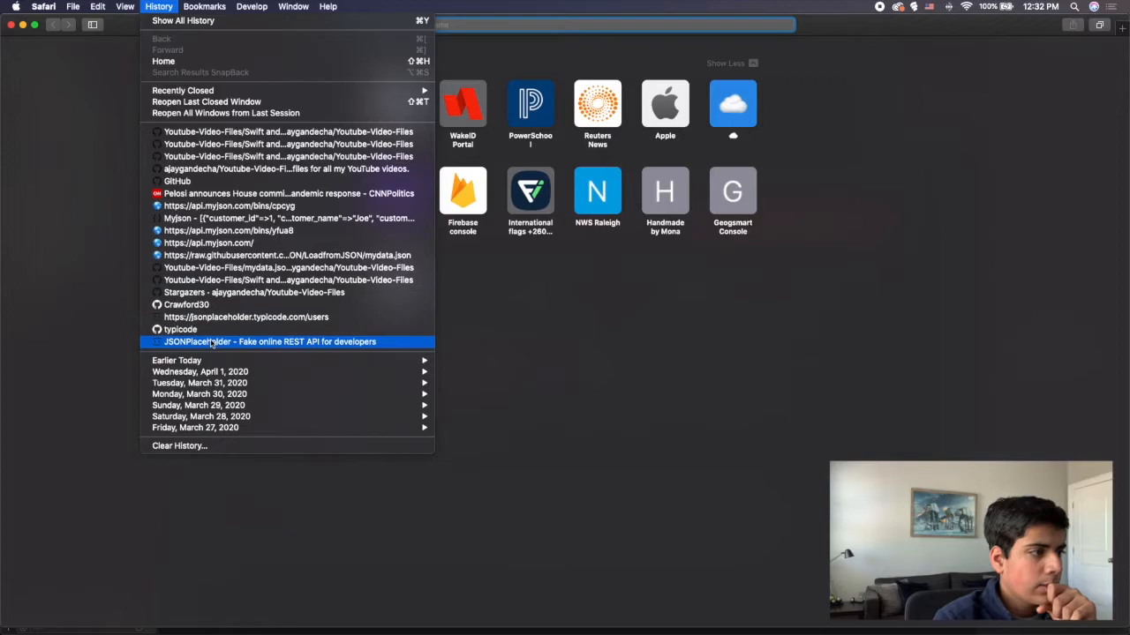
pyautogui.click(269, 343)
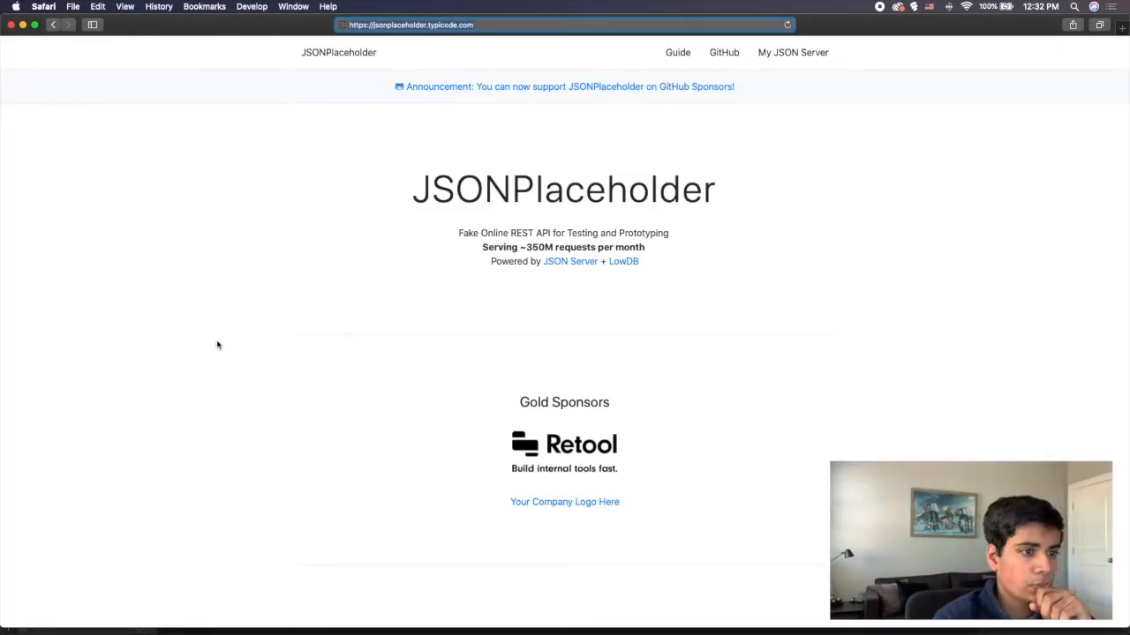
pyautogui.scroll(-3)
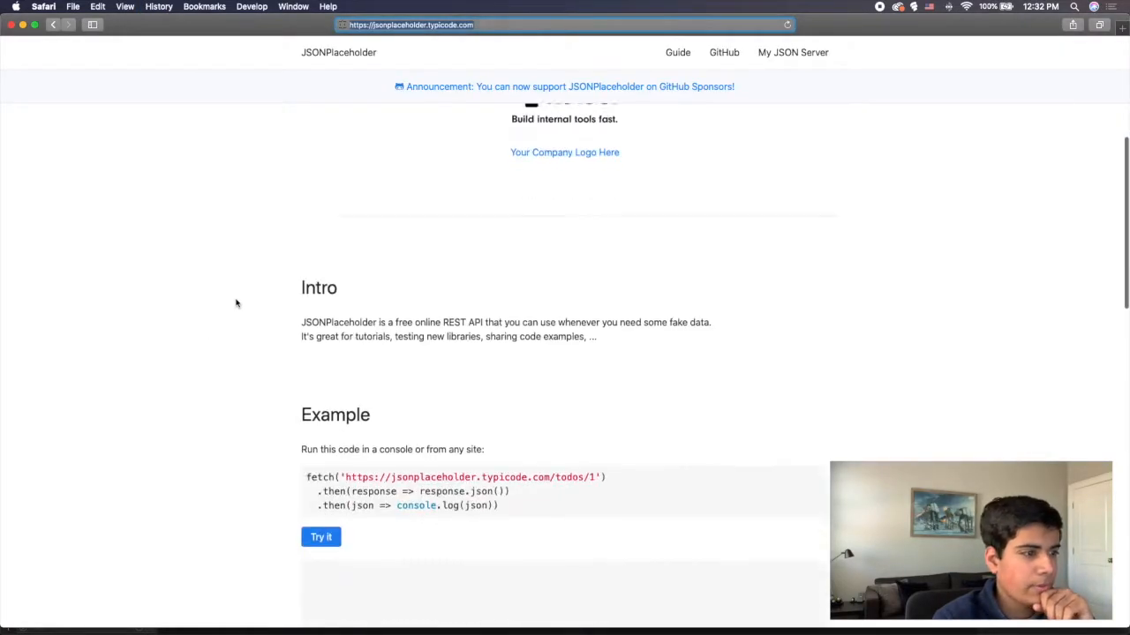
# Step: Open the api.myjson.com customer bin from History and copy its address
pyautogui.click(158, 7)
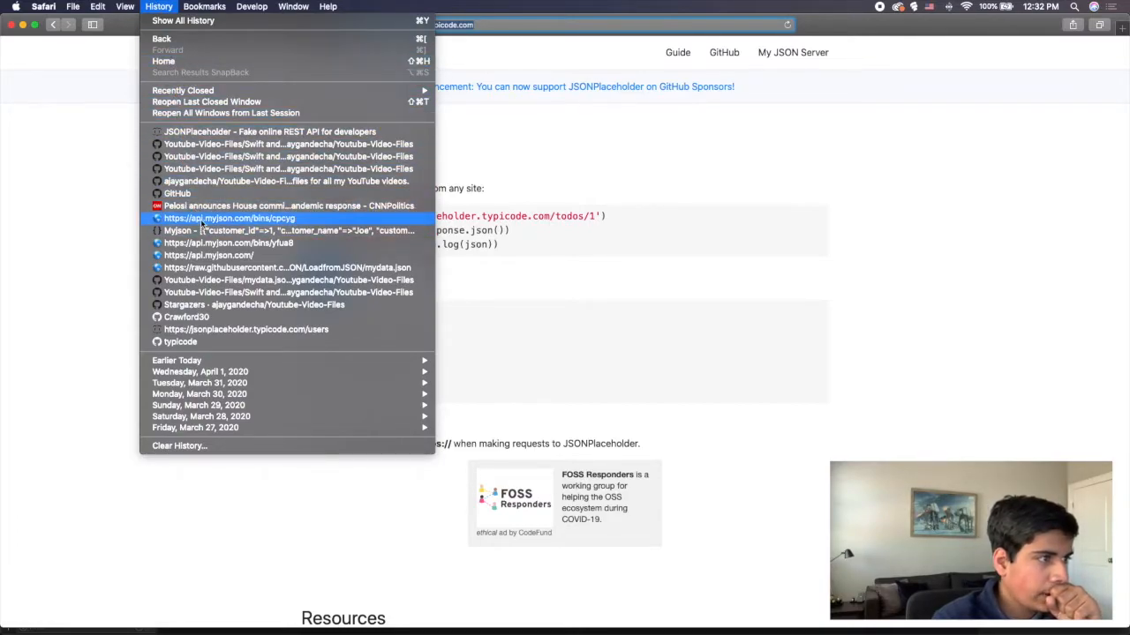
pyautogui.click(229, 218)
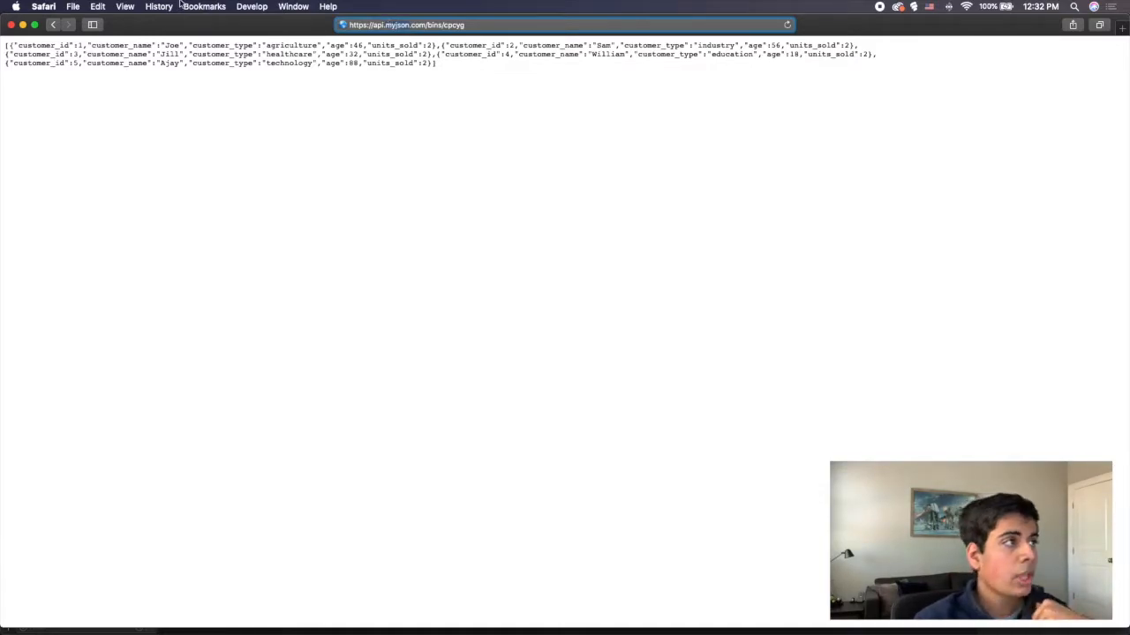
pyautogui.click(204, 7)
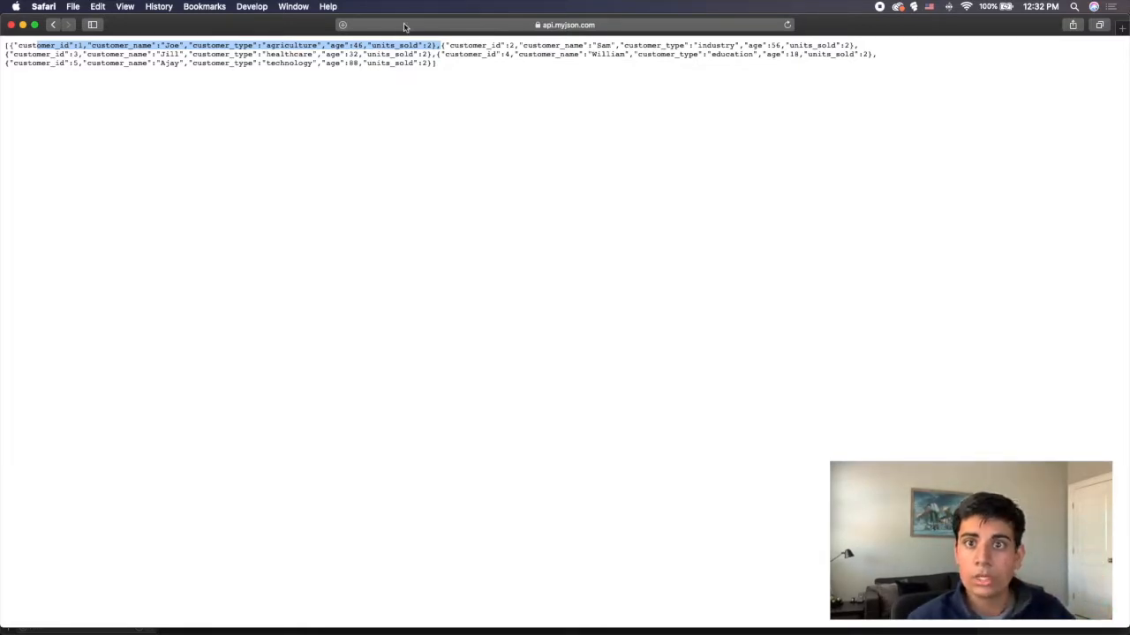
pyautogui.click(564, 25)
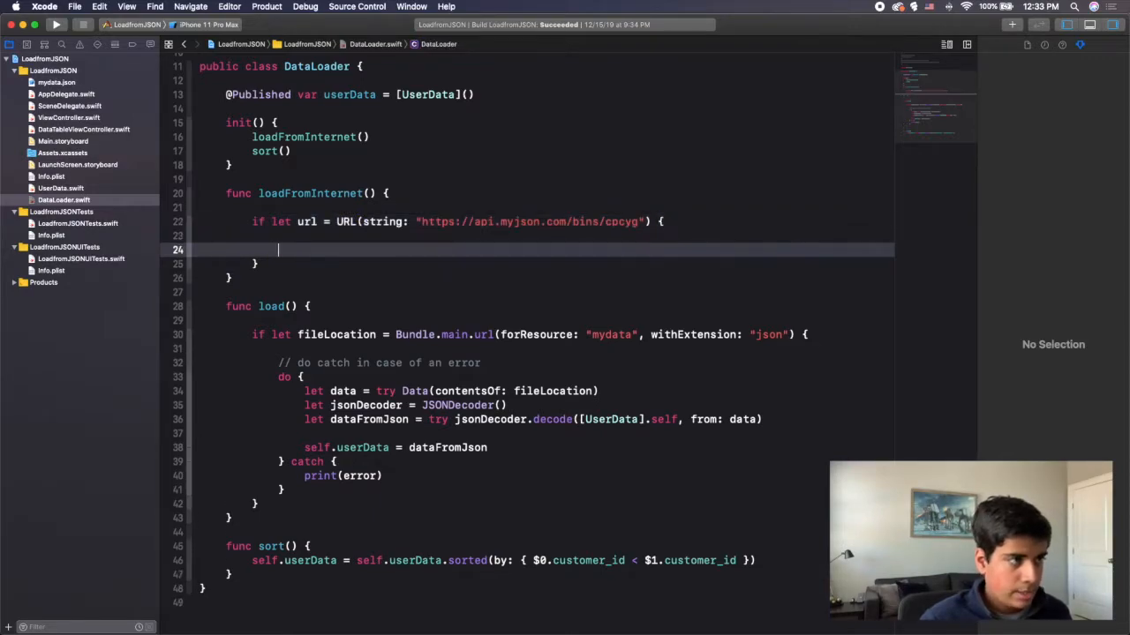
# Step: Start URLSession.shared.dataTask(with:) inside the if-let URL block
pyautogui.click(278, 250)
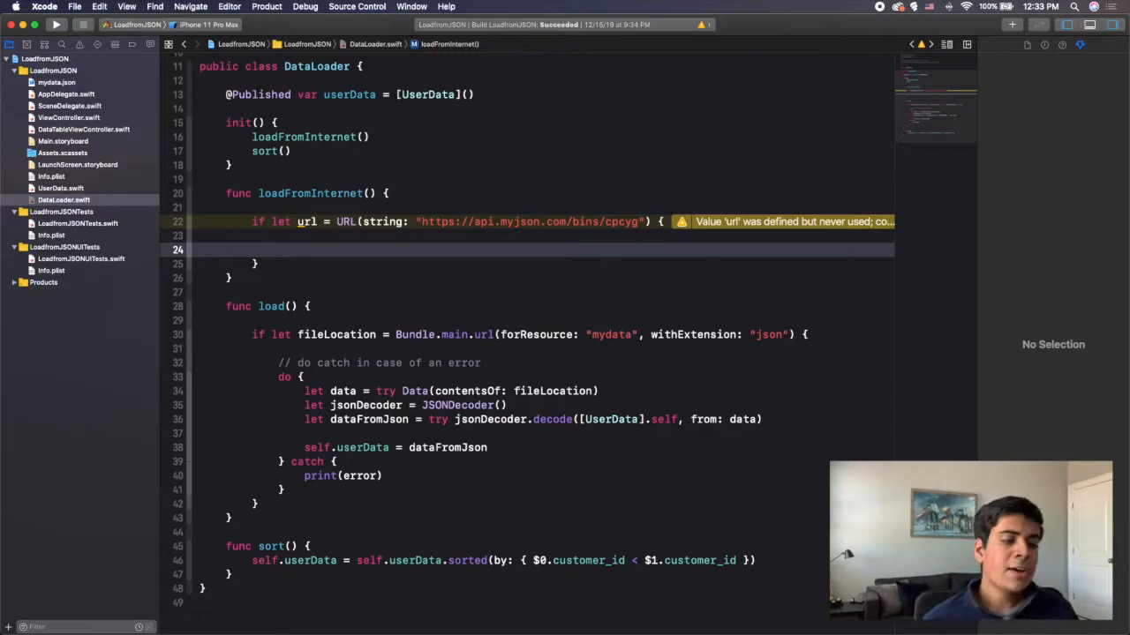
pyautogui.click(279, 251)
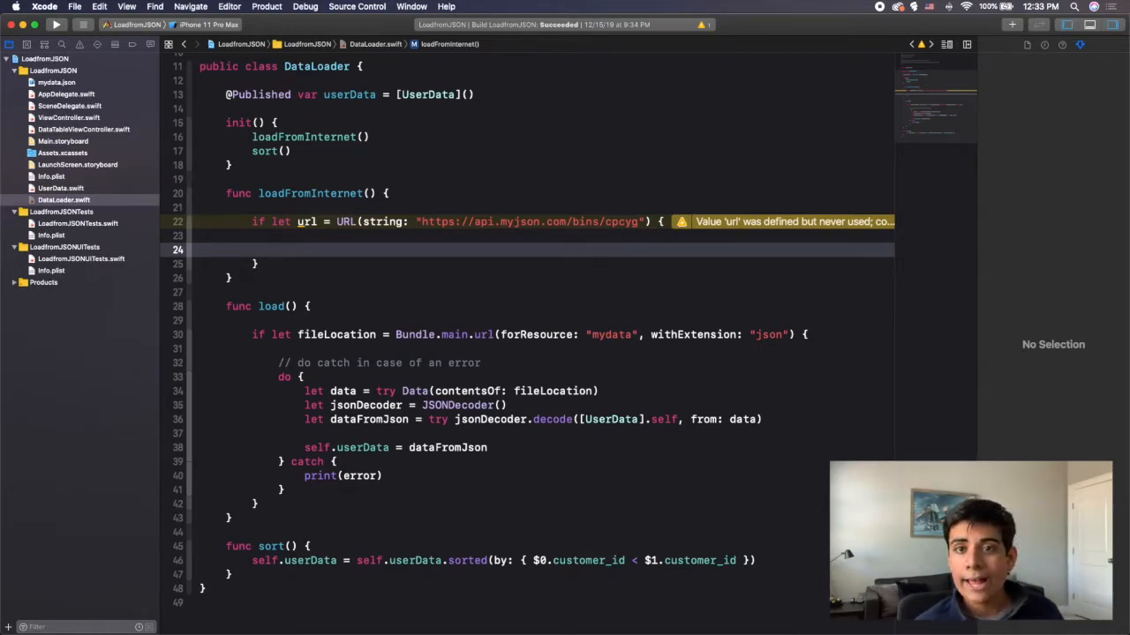
pyautogui.write('URL')
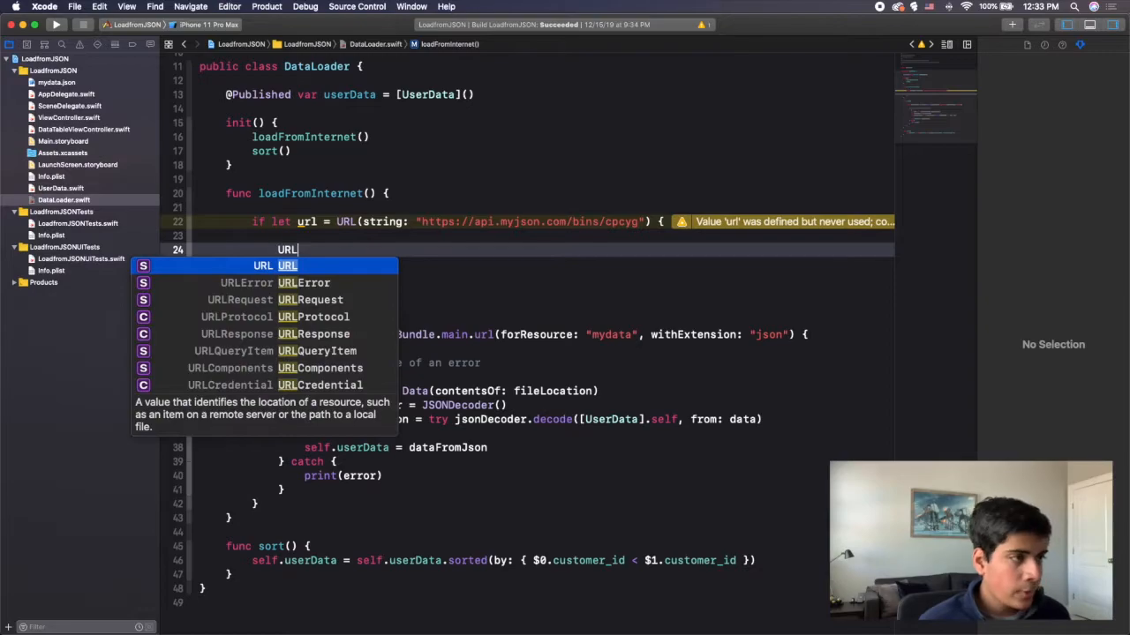
pyautogui.write('Session')
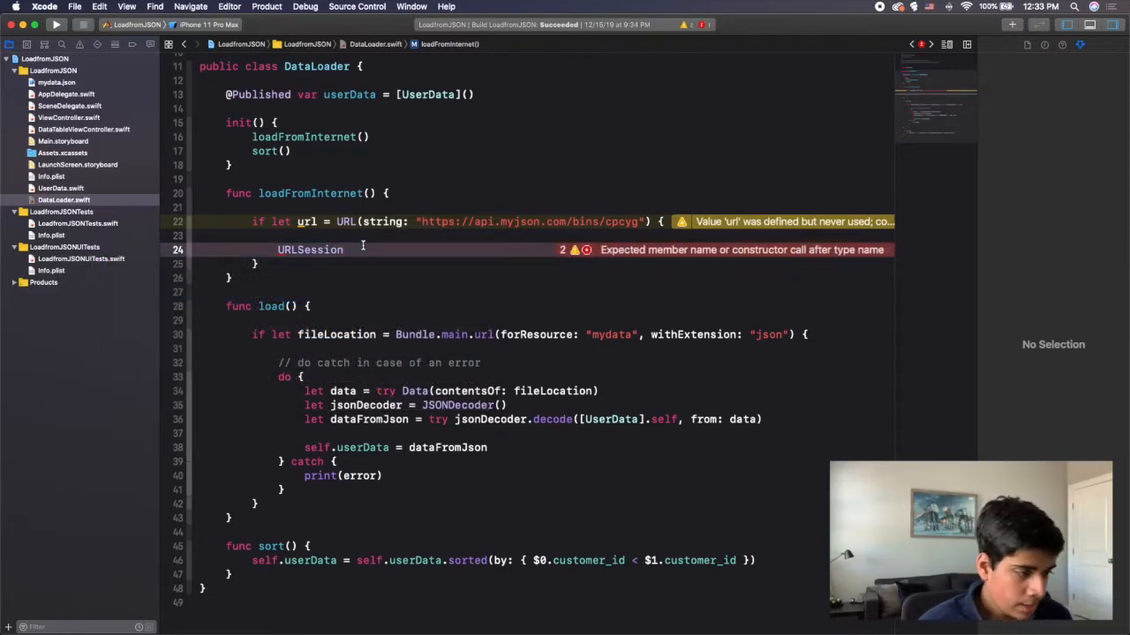
pyautogui.write('.shared.')
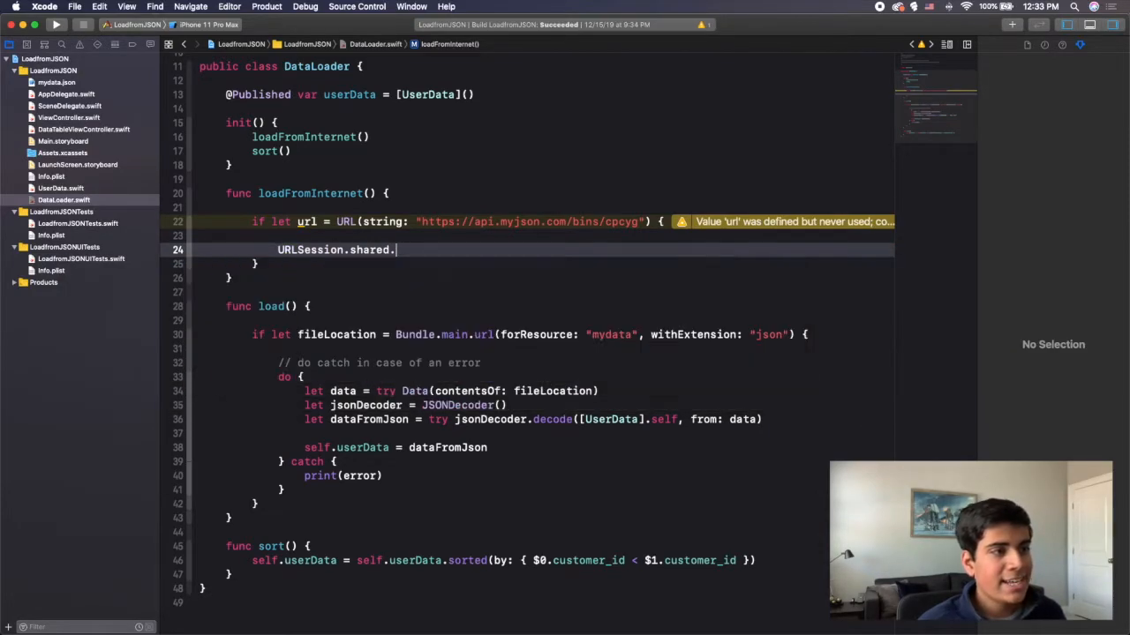
pyautogui.write('dataTask(with: URL')
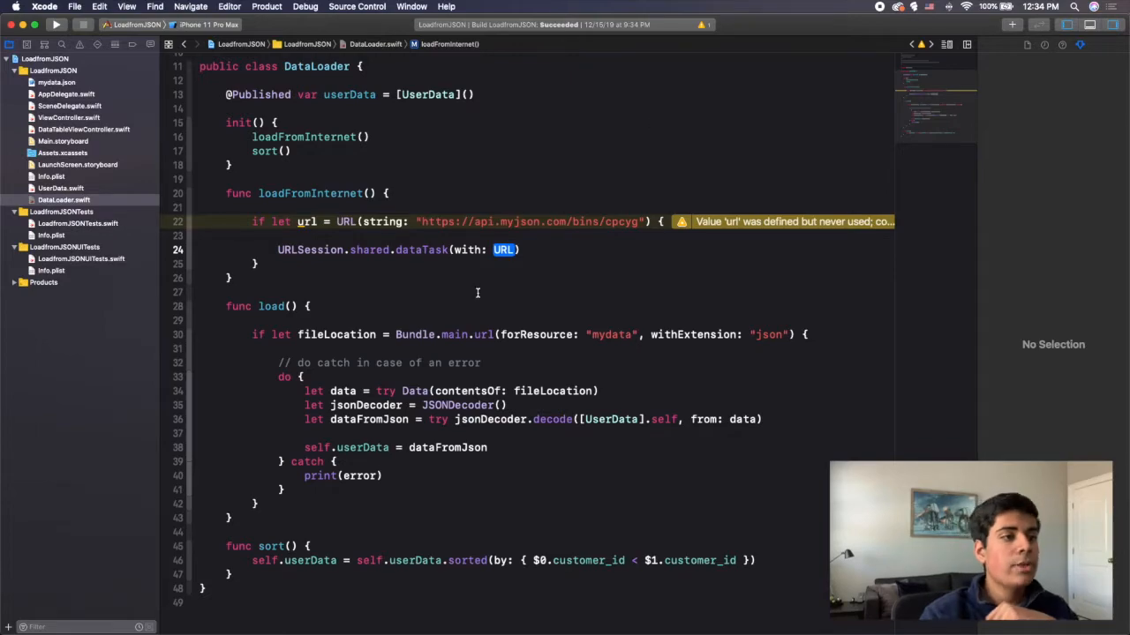
# Step: Pass url to dataTask with a { data, response, error in } closure and begin if let data = data
pyautogui.doubleClick(307, 223)
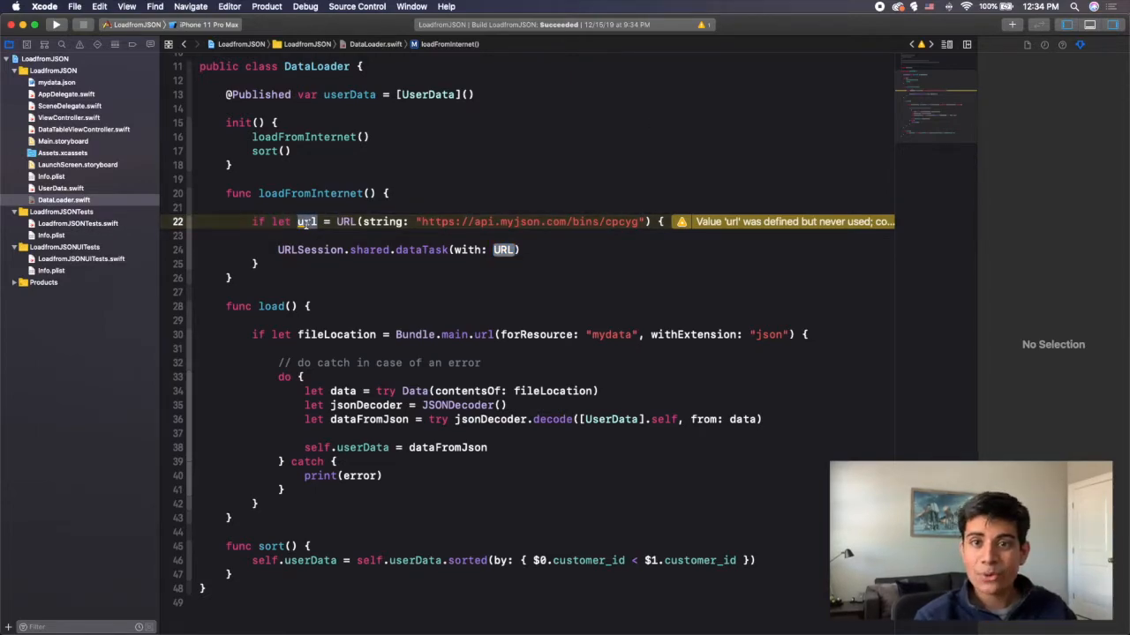
pyautogui.write('y')
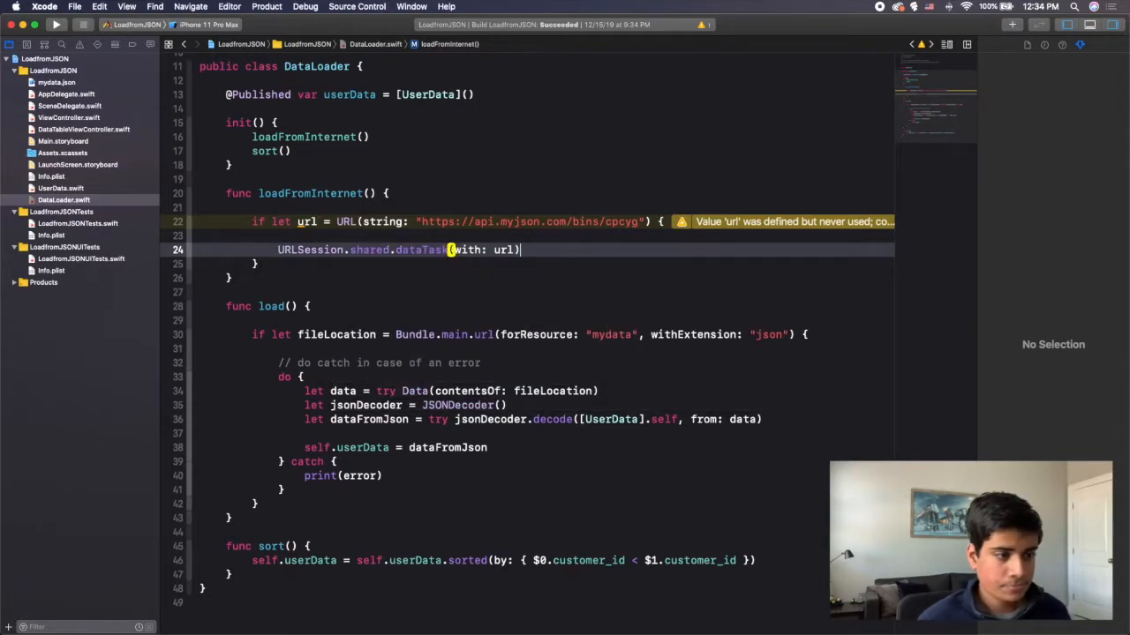
pyautogui.write('{}')
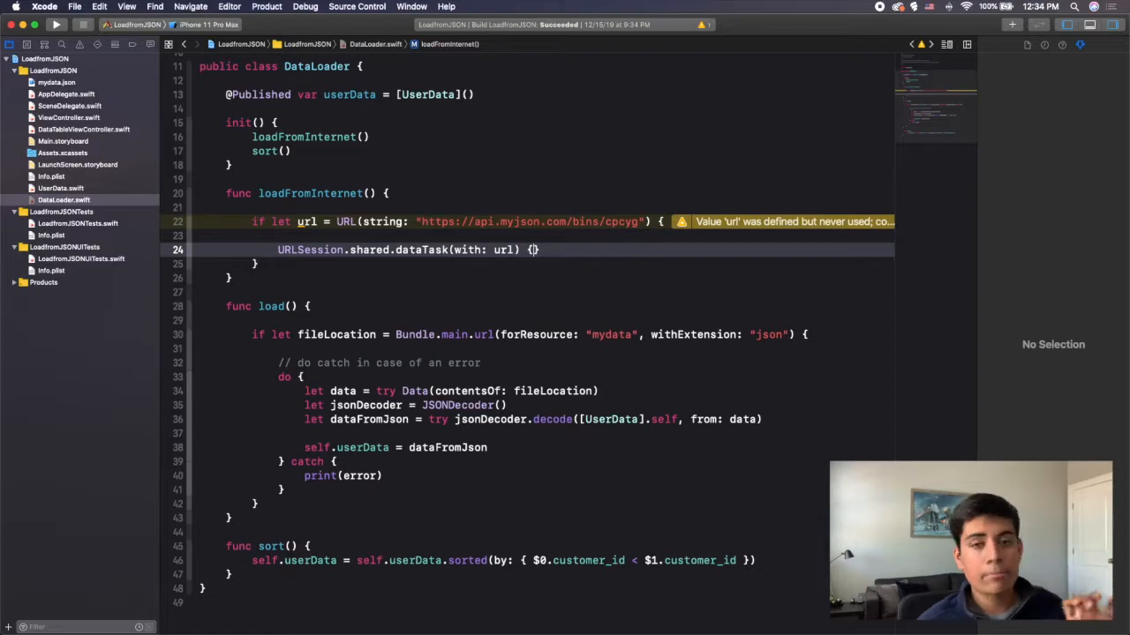
pyautogui.write('d')
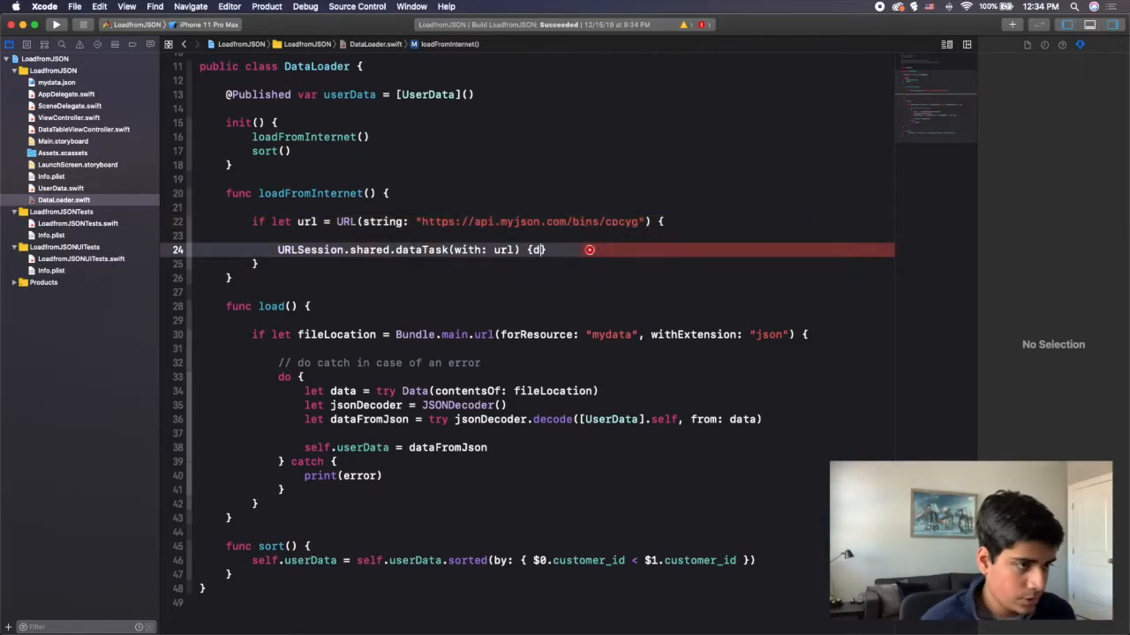
pyautogui.write('ata, response,')
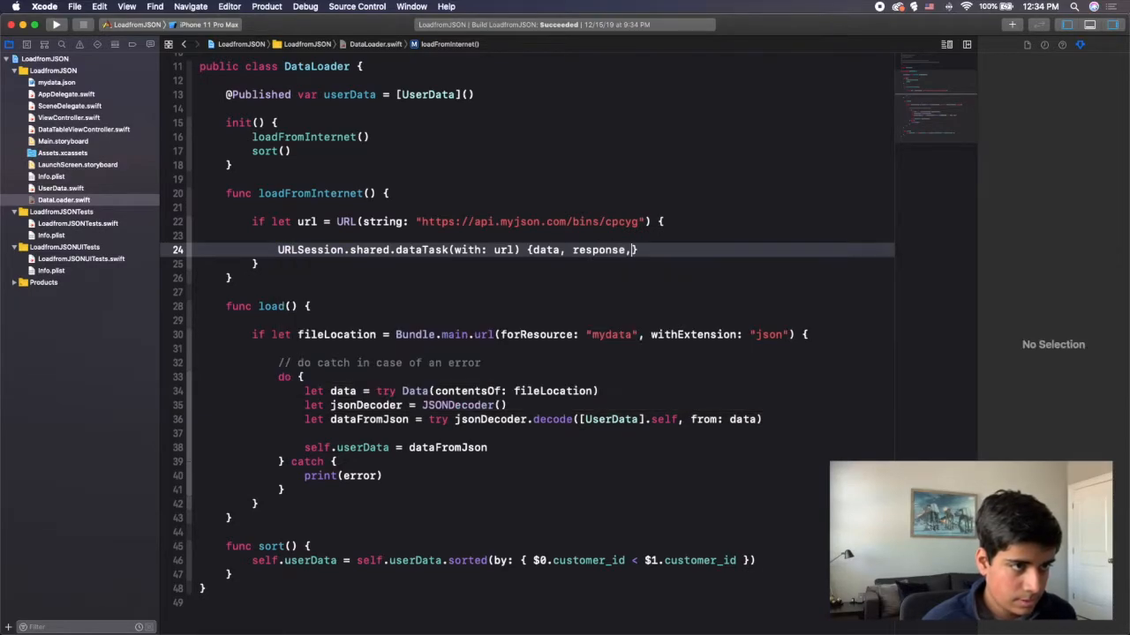
pyautogui.write('error in')
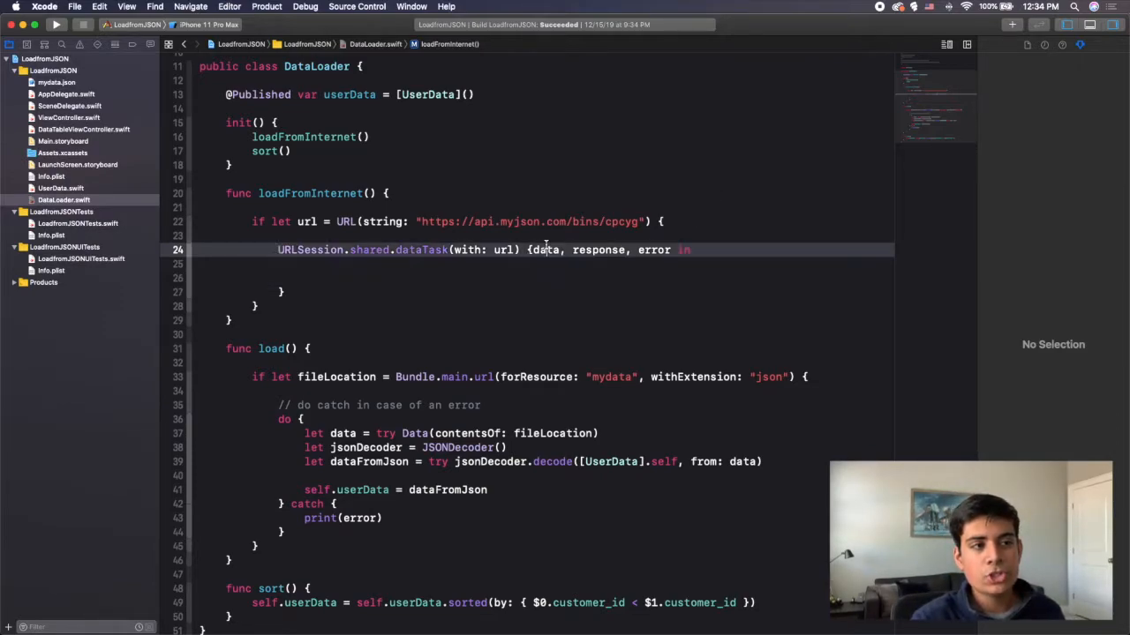
pyautogui.write('data = data {')
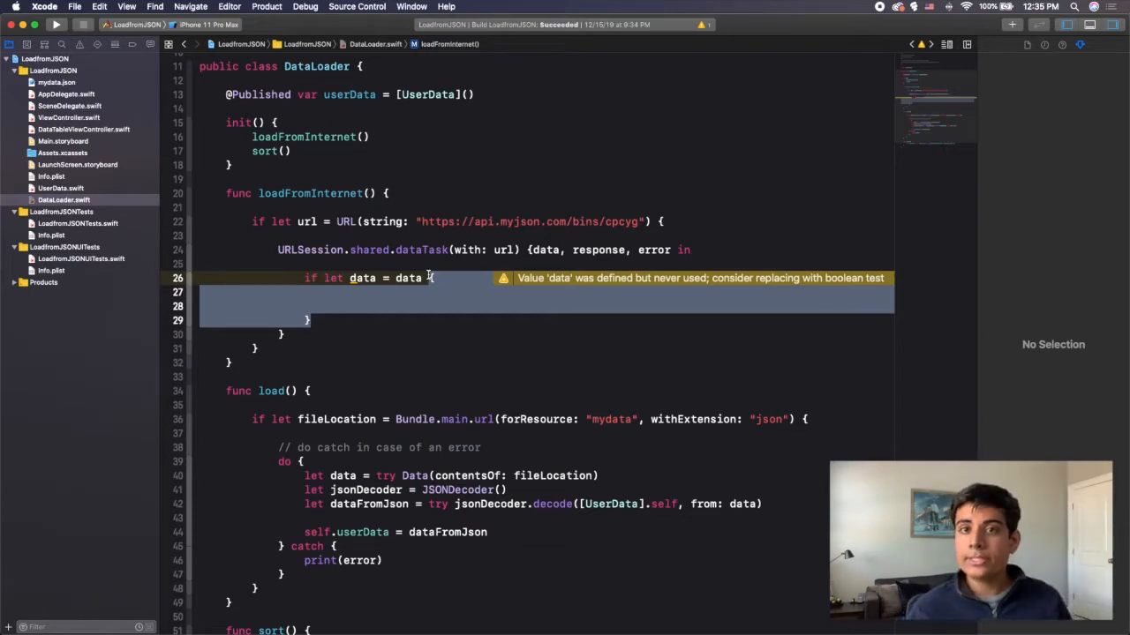
# Step: Give the if let data = data binding an empty braced block to write in
pyautogui.click(414, 291)
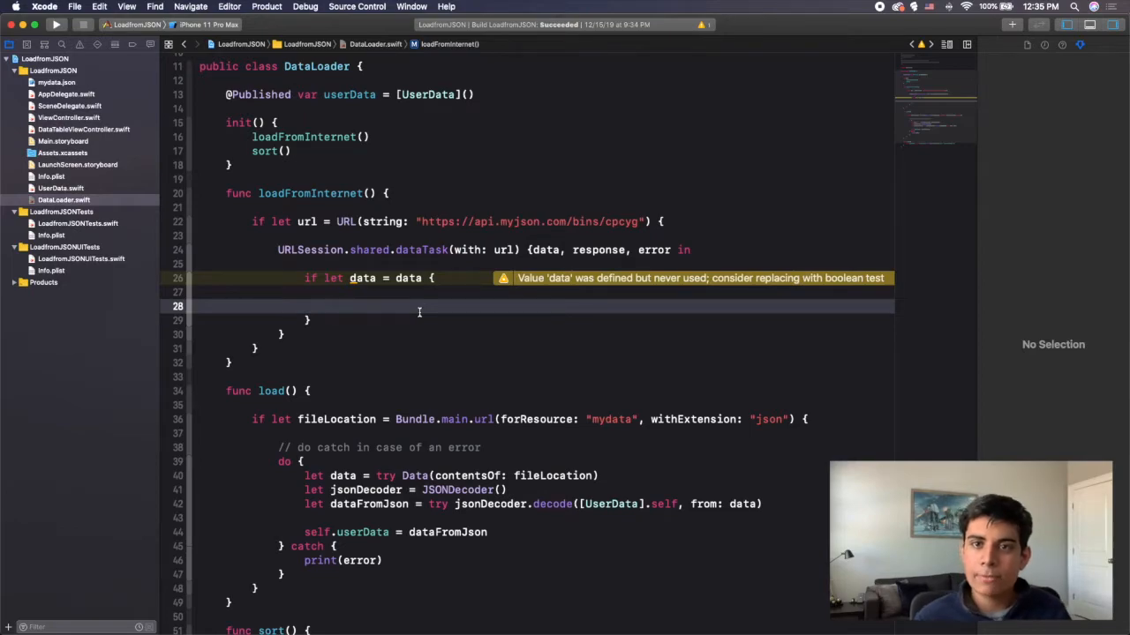
pyautogui.click(331, 307)
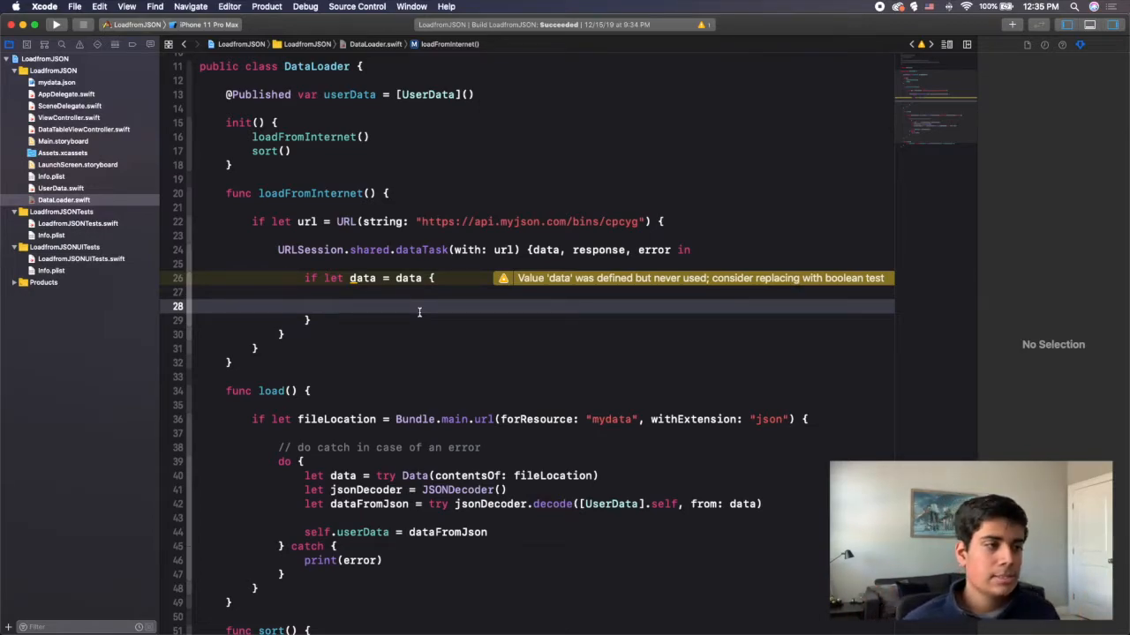
pyautogui.click(330, 307)
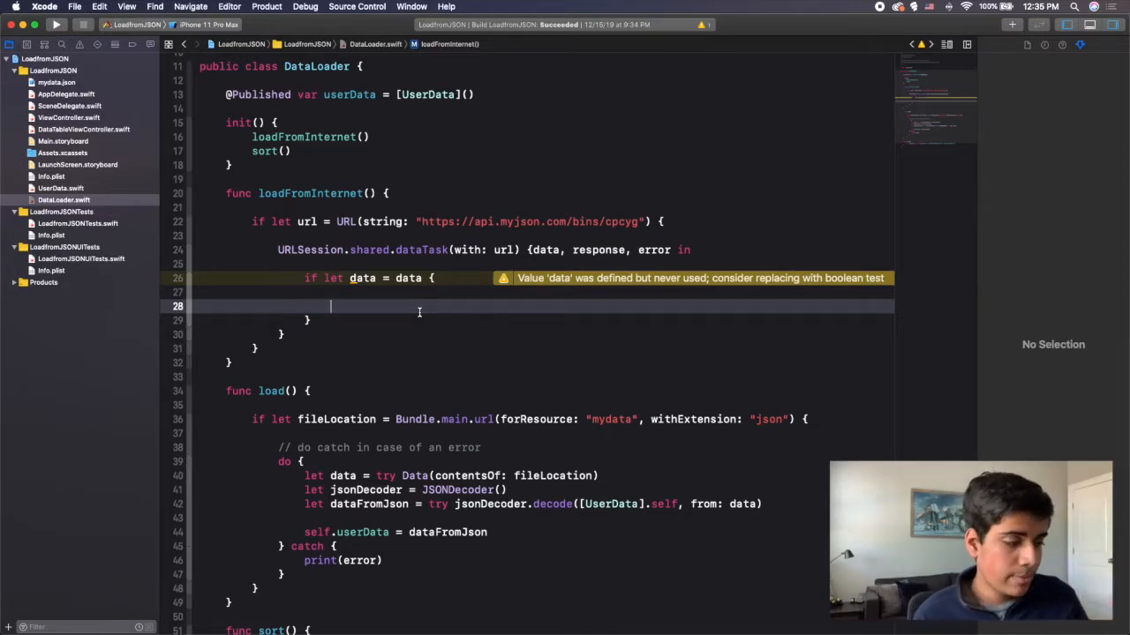
# Step: Add do { } catch let error { print(error) } inside the data block
pyautogui.write('do')
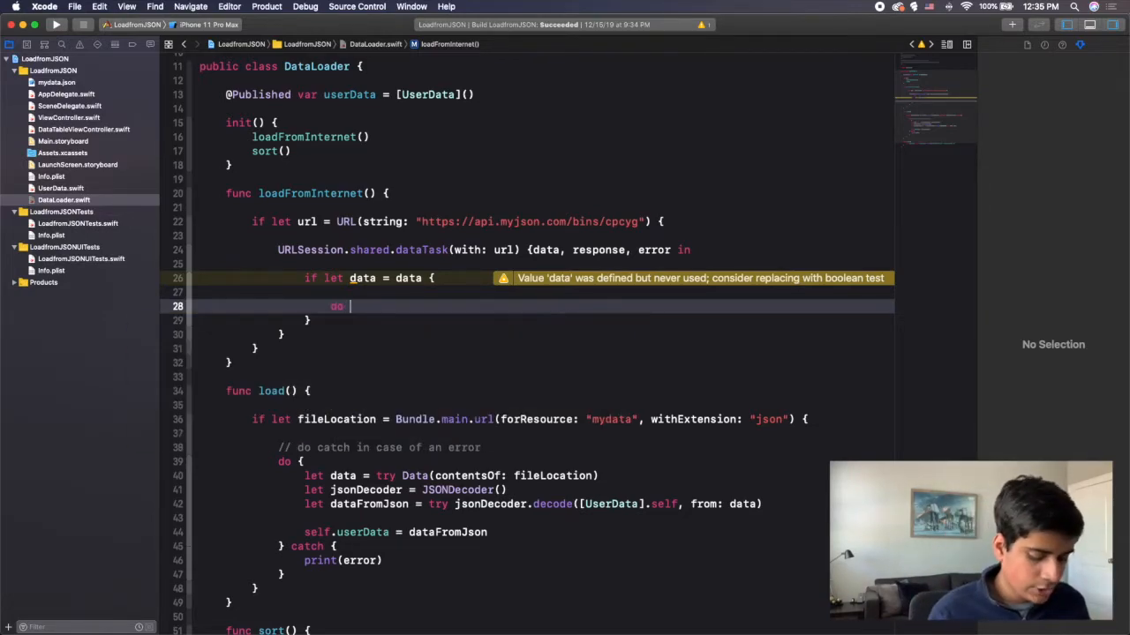
pyautogui.write('{')
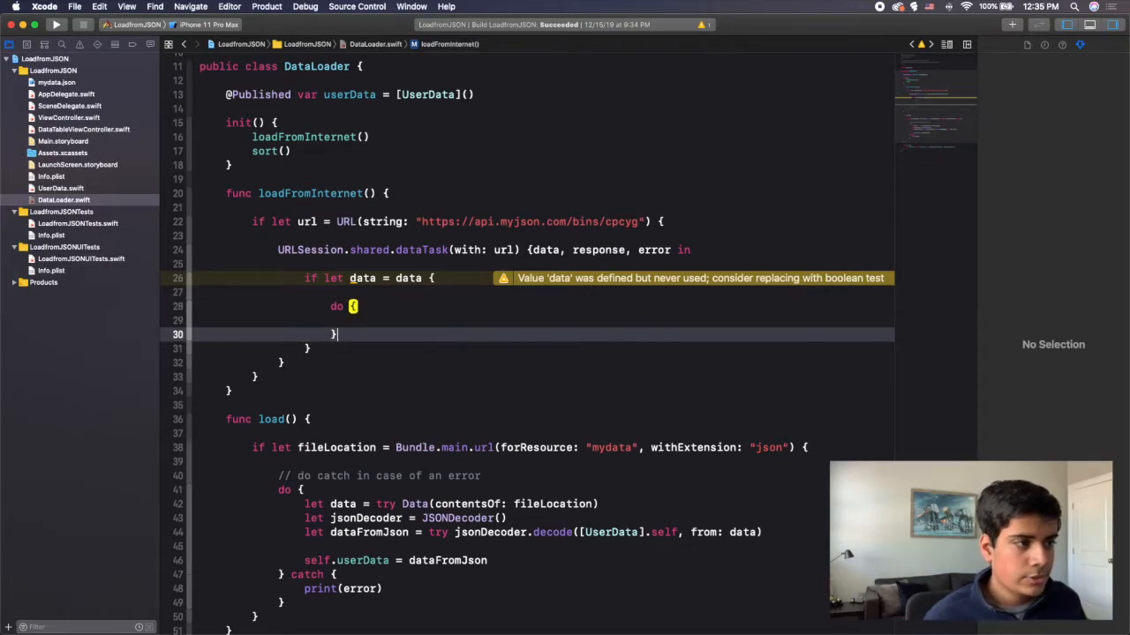
pyautogui.write('catch')
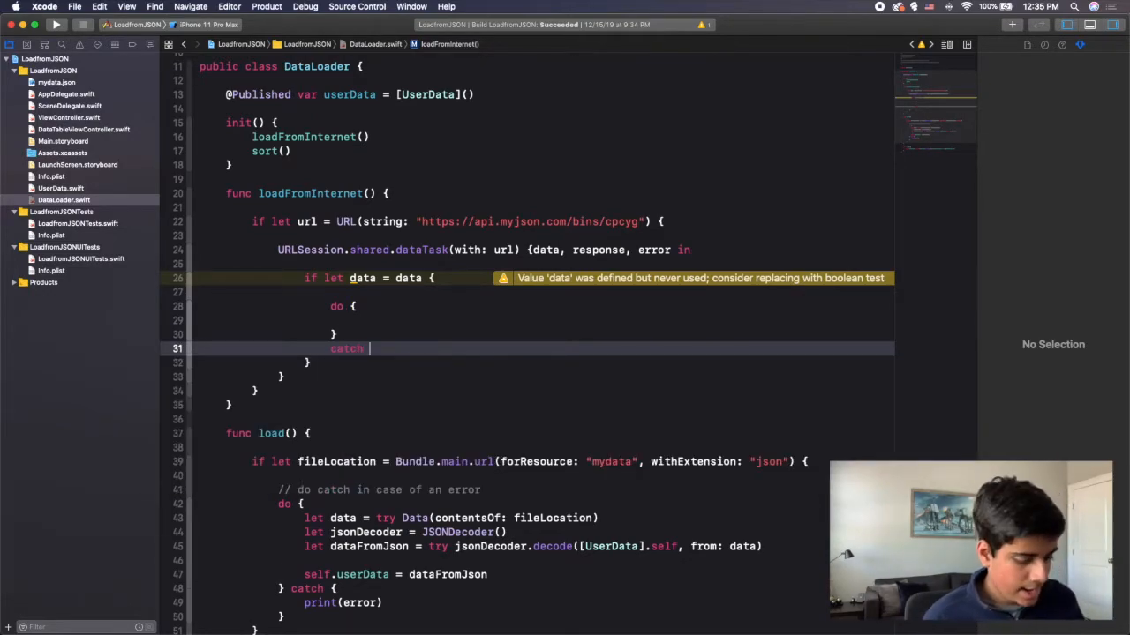
pyautogui.write('let error { print (error)')
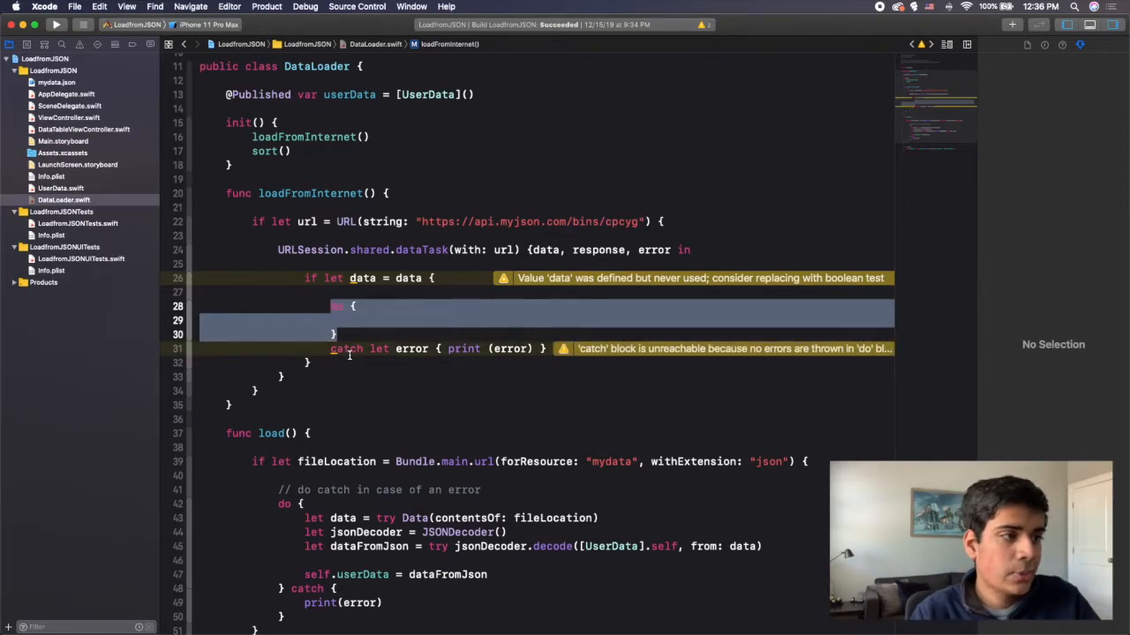
pyautogui.doubleClick(346, 349)
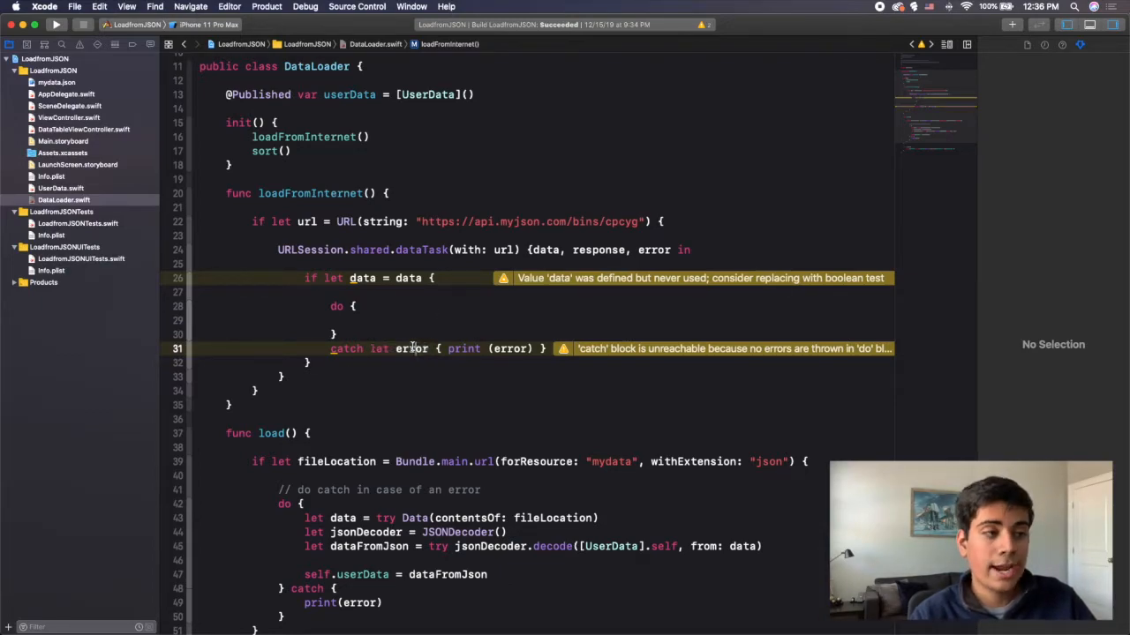
pyautogui.doubleClick(412, 350)
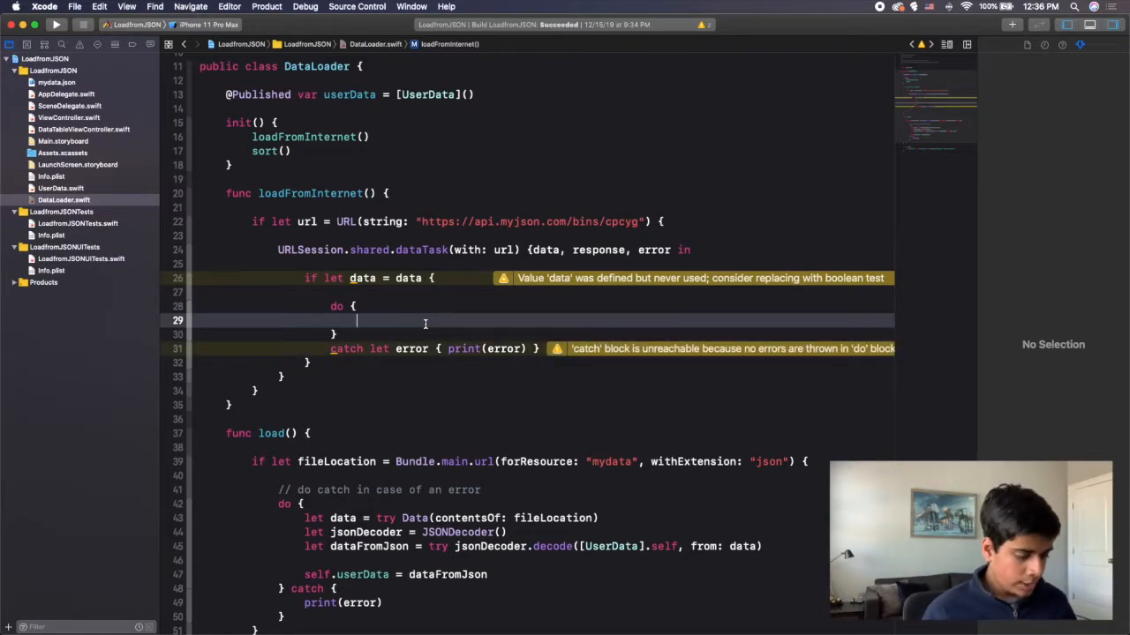
# Step: Declare let jsonDecoder = JSONDecoder() in the do block, referencing the existing load function
pyautogui.write('let')
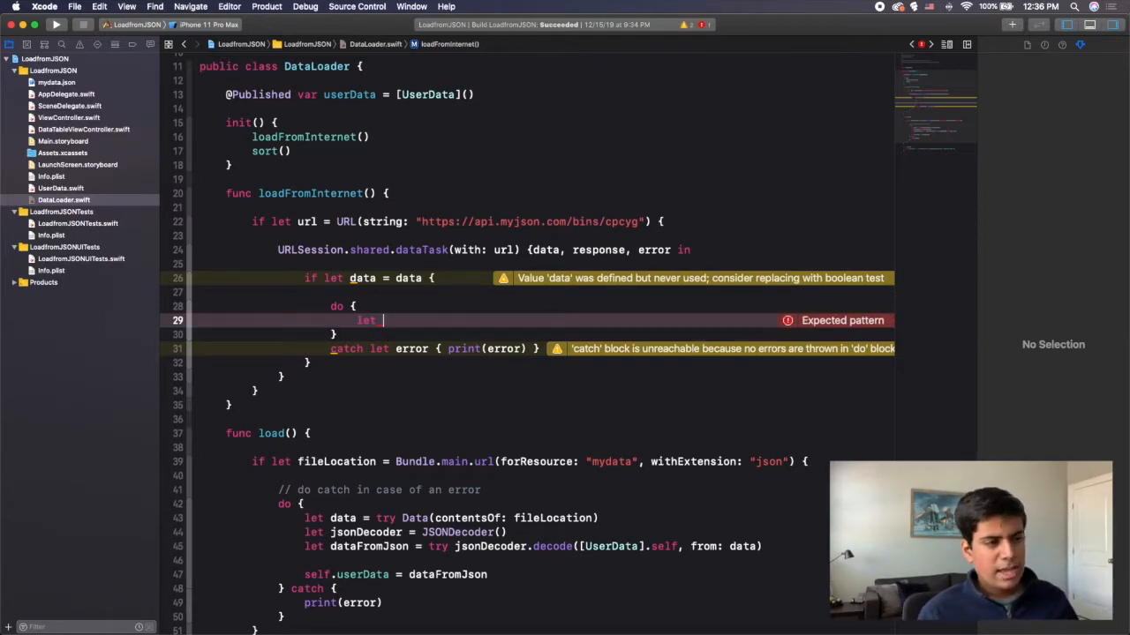
pyautogui.write('userData')
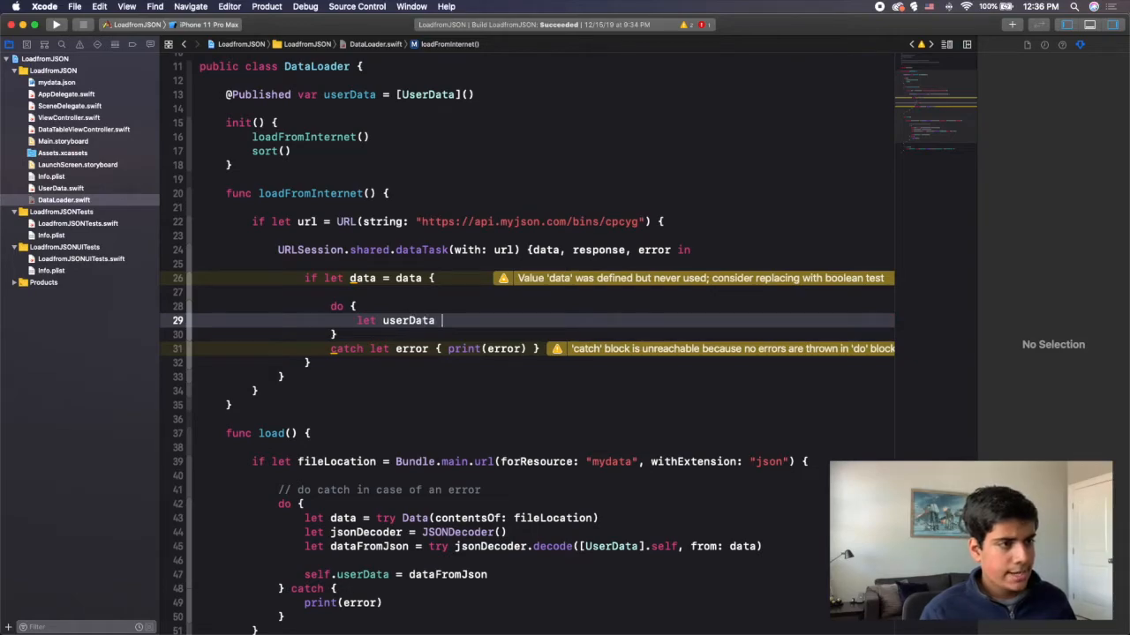
pyautogui.scroll(-3)
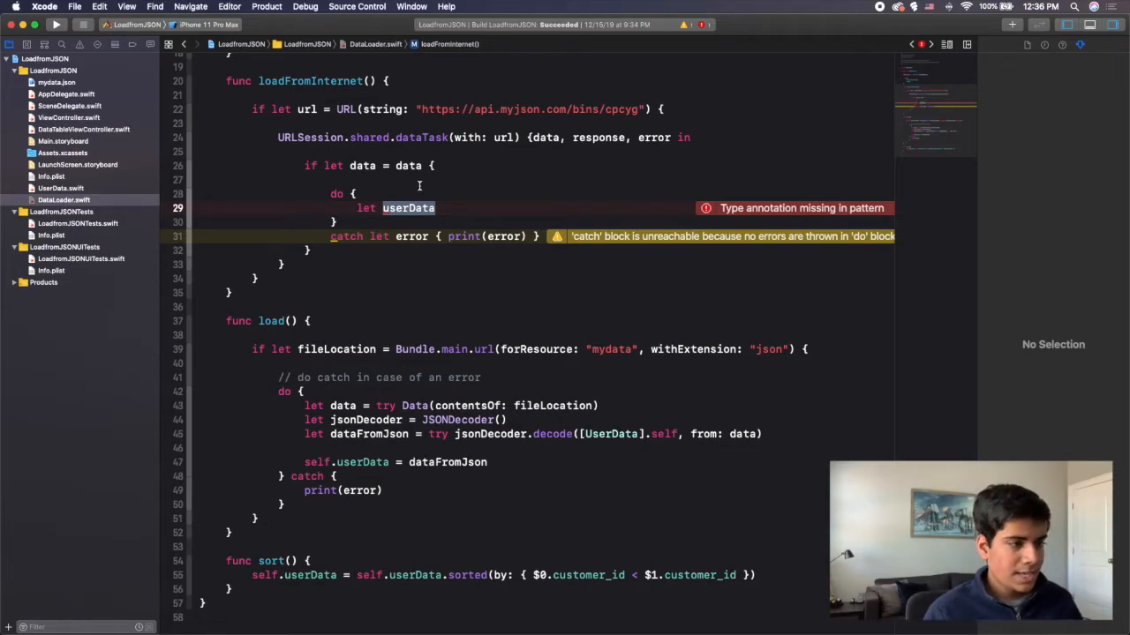
pyautogui.write('ke')
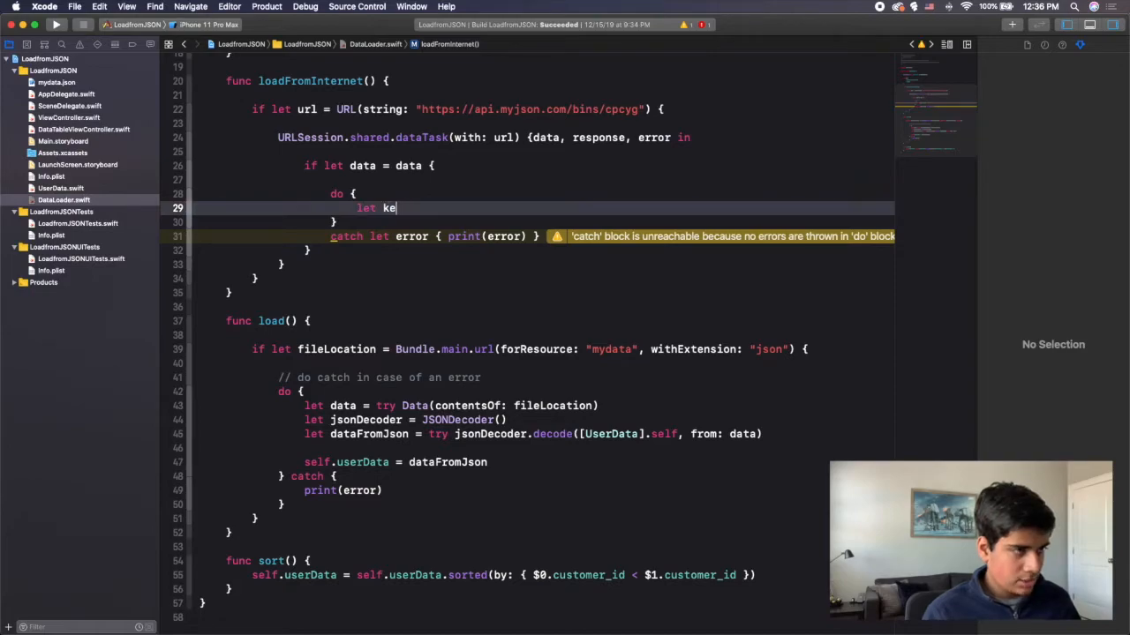
pyautogui.write('jsonDecoder =')
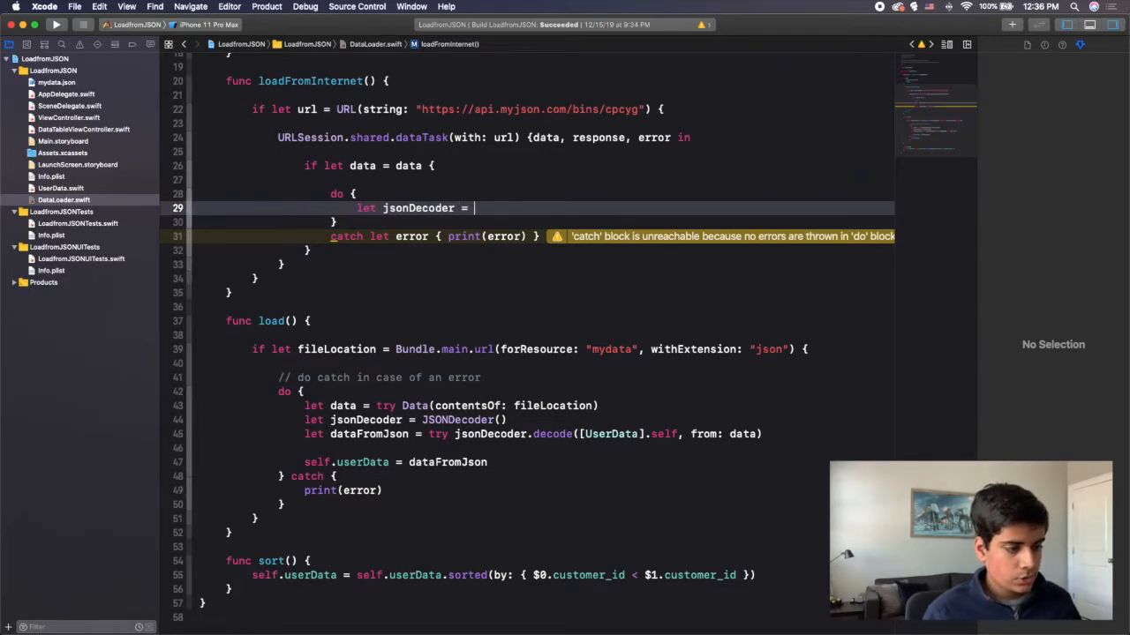
pyautogui.write('JSONDecoder(')
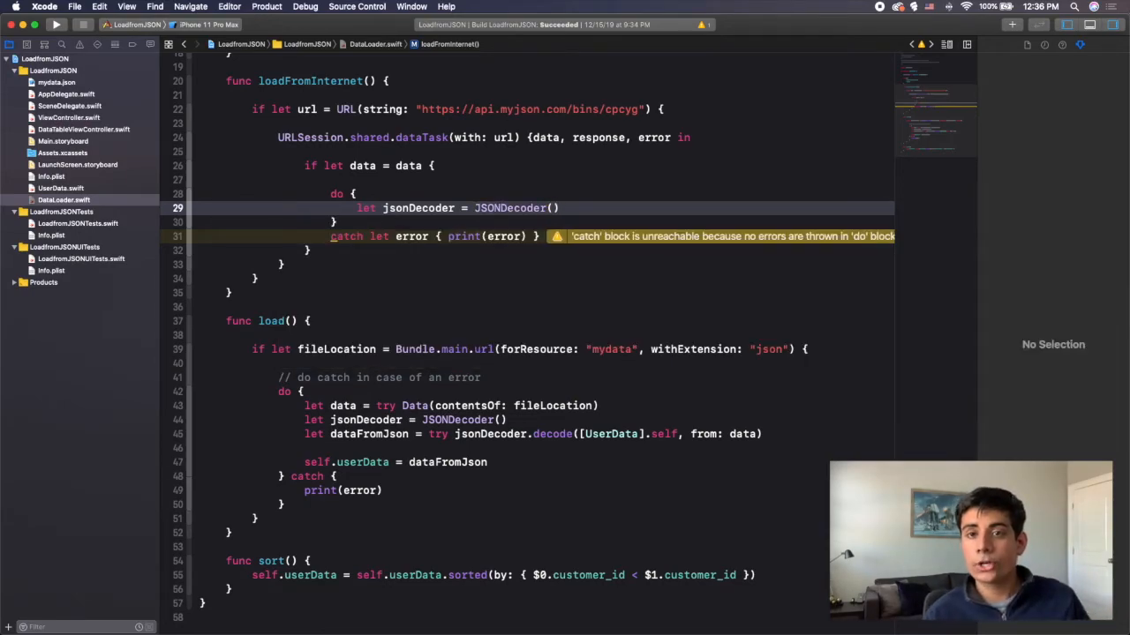
pyautogui.doubleClick(365, 420)
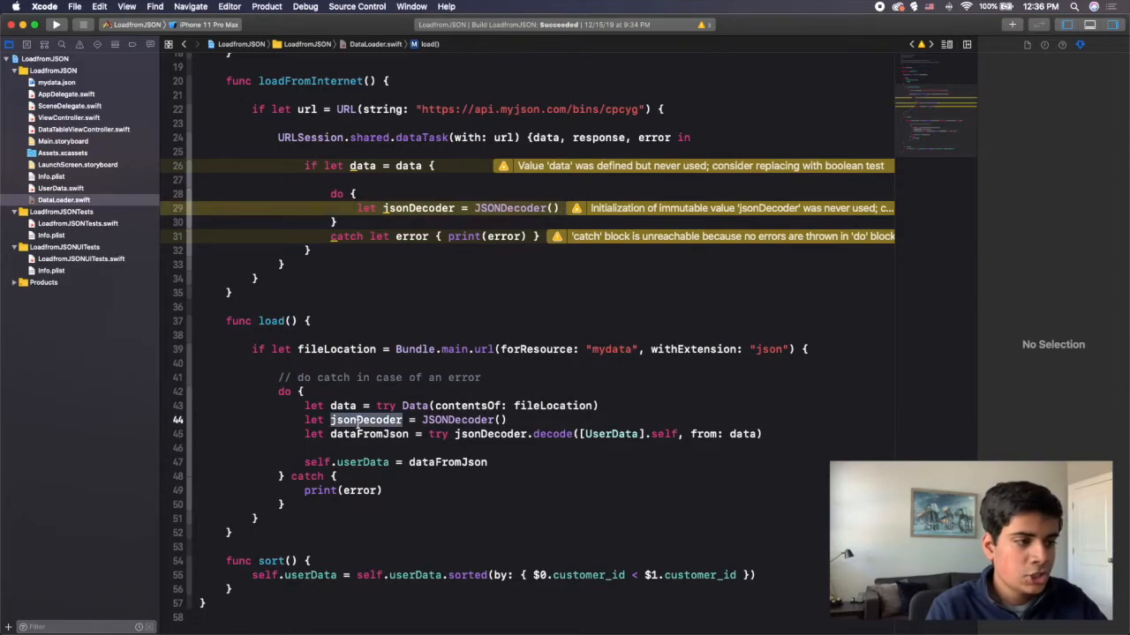
pyautogui.moveTo(330, 420); pyautogui.dragTo(763, 434)
pyautogui.write('let')
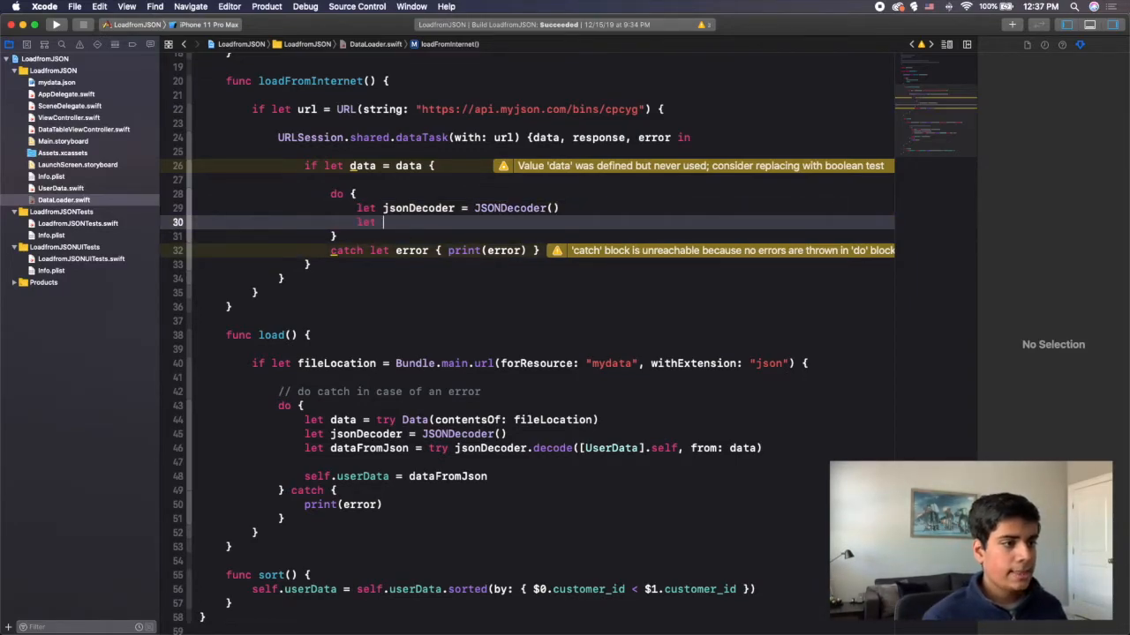
# Step: Decode into let dataFromJson = try jsonDecoder.decode([UserData].self, from: data)
pyautogui.write('dataFromJson = try')
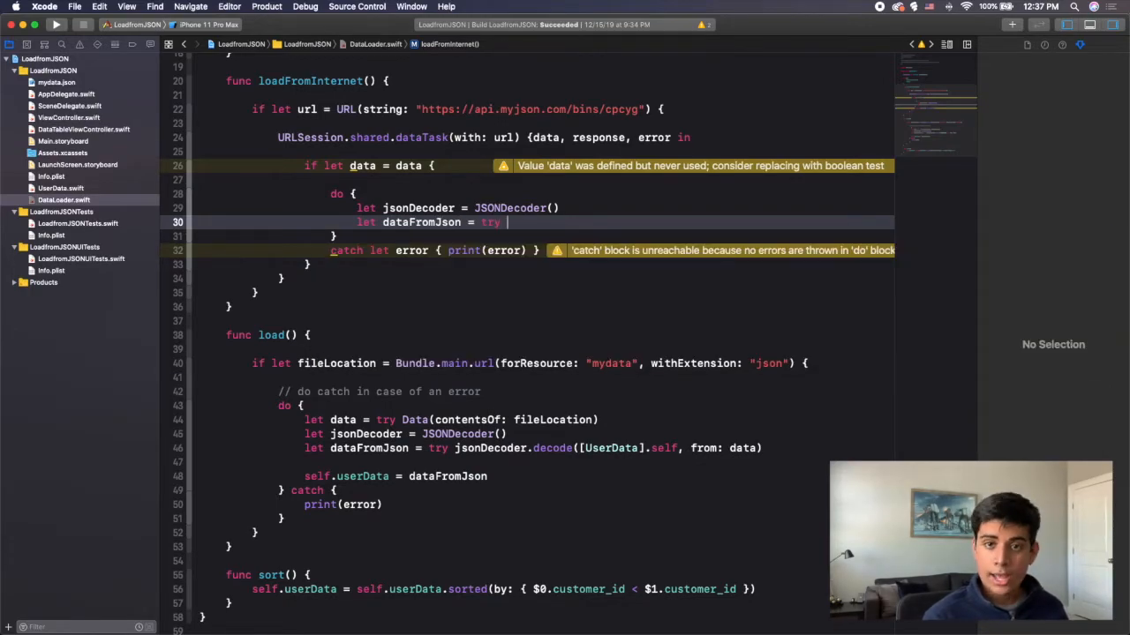
pyautogui.write('jsonDecoder.decode([UserData].self, from: Data')
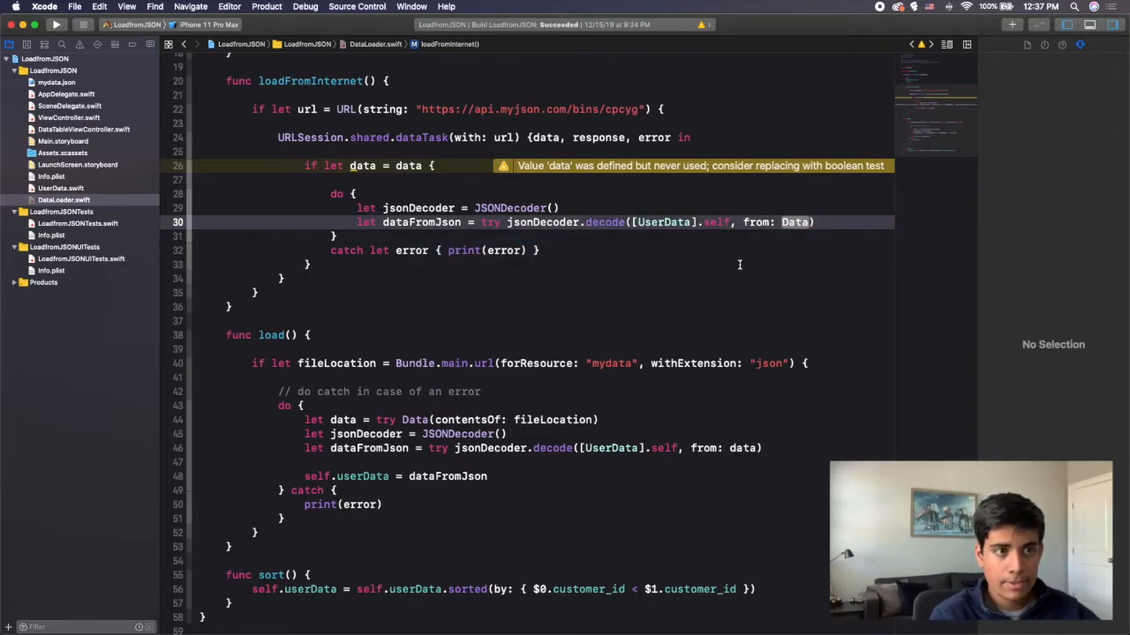
pyautogui.doubleClick(794, 222)
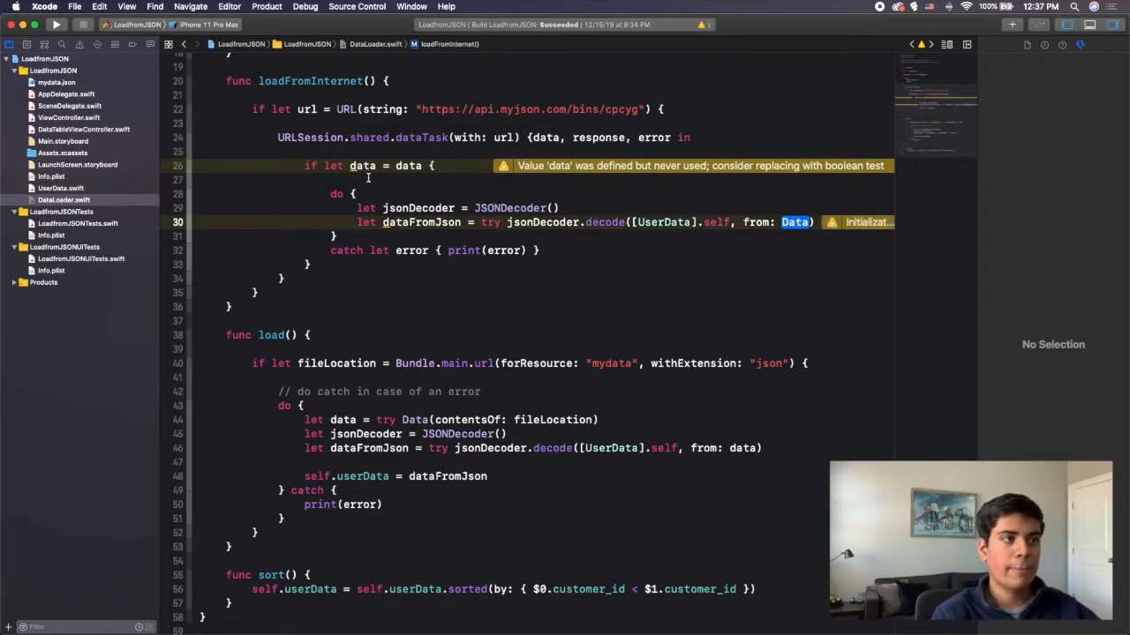
pyautogui.write('data')
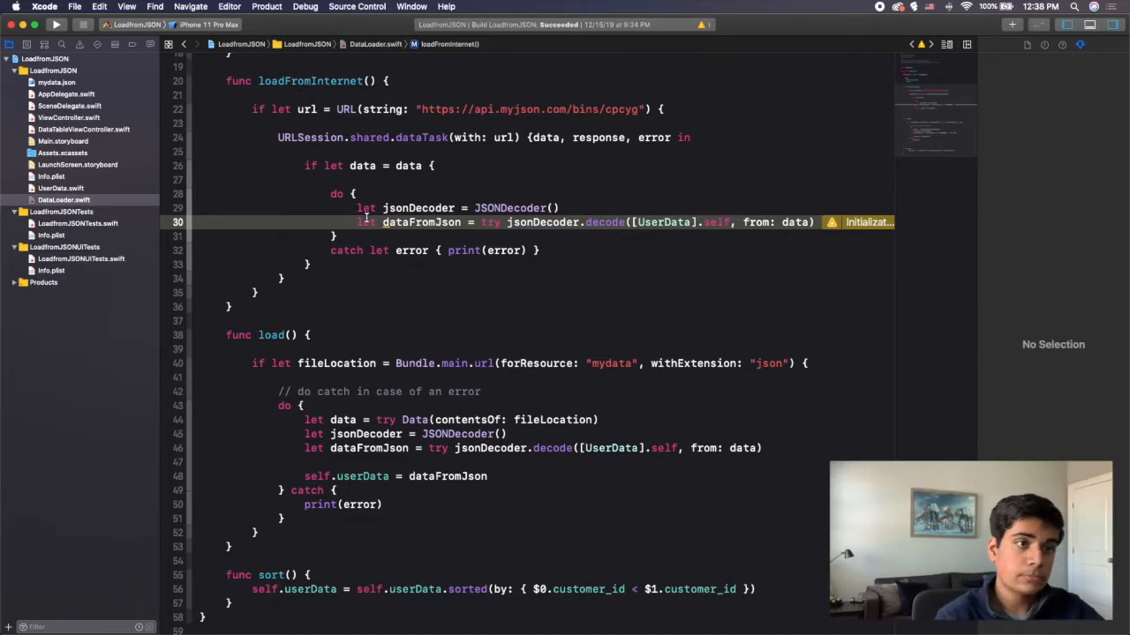
# Step: Add print(dataFromJson) after decoding and end the dataTask call with .resume()
pyautogui.click(56, 25)
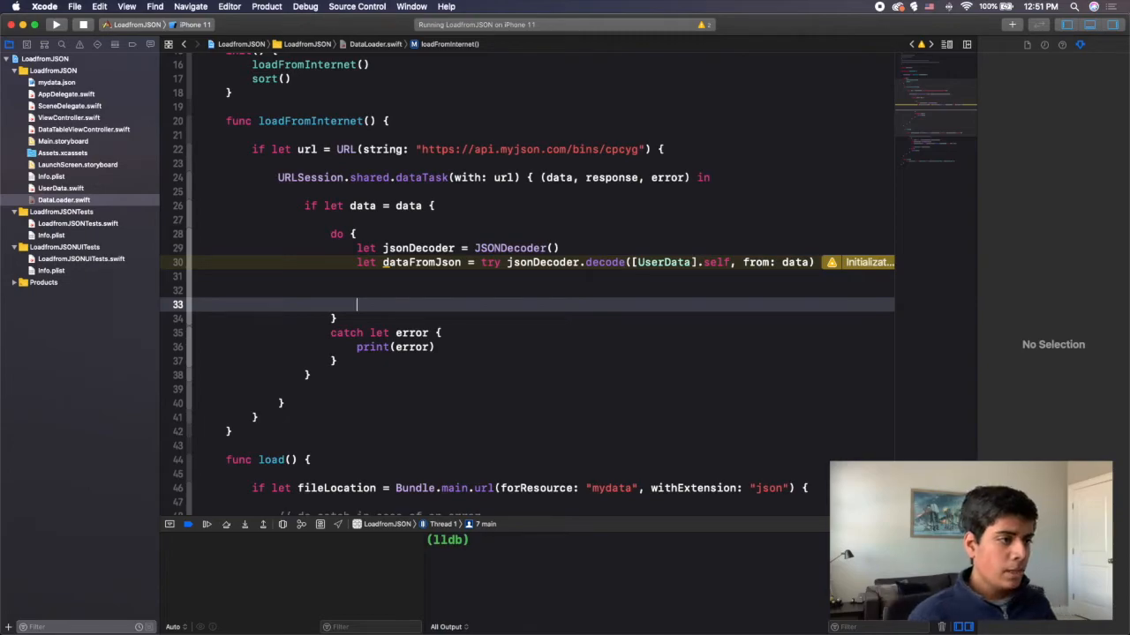
pyautogui.write('print')
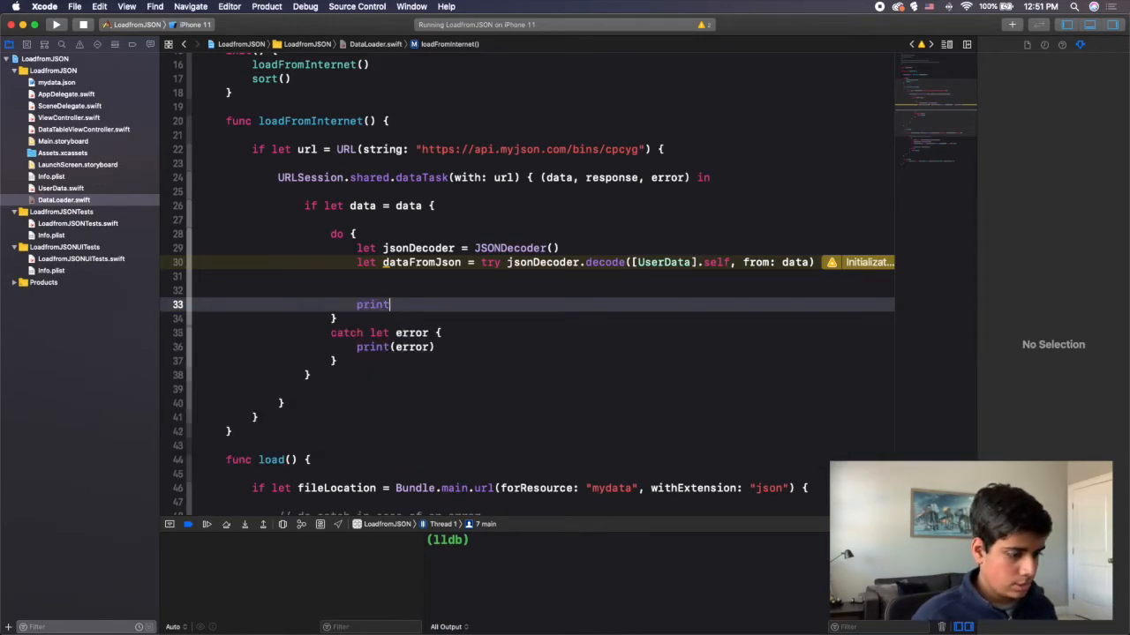
pyautogui.write('(p')
pyautogui.click(579, 403)
pyautogui.write('.resume()')
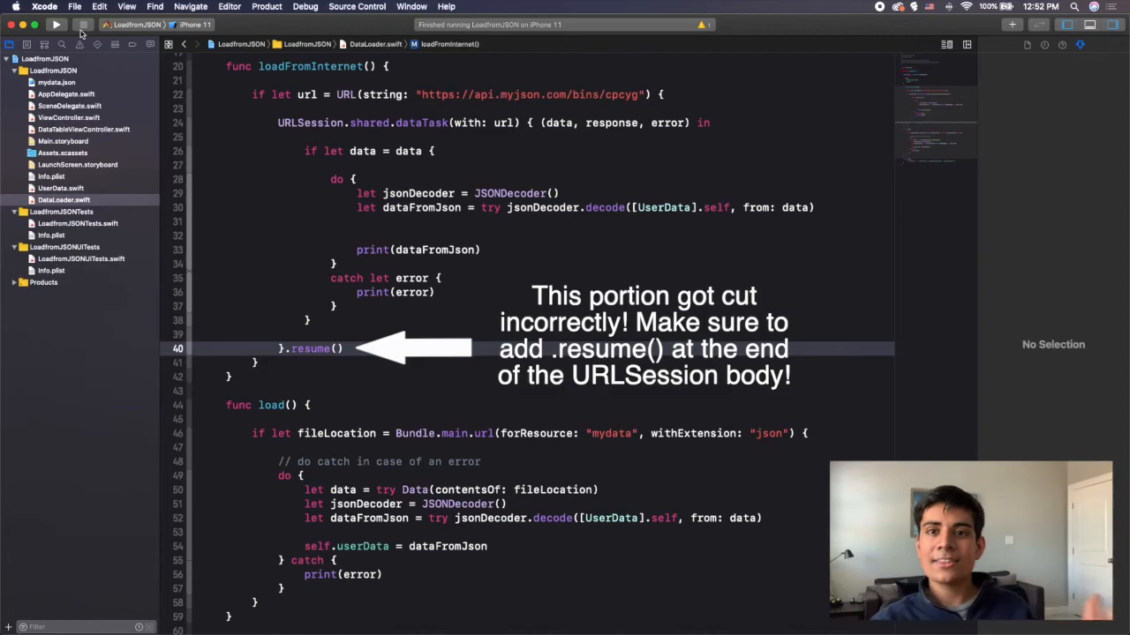
# Step: Run the app and select the five decoded UserData records printed in the console
pyautogui.click(57, 25)
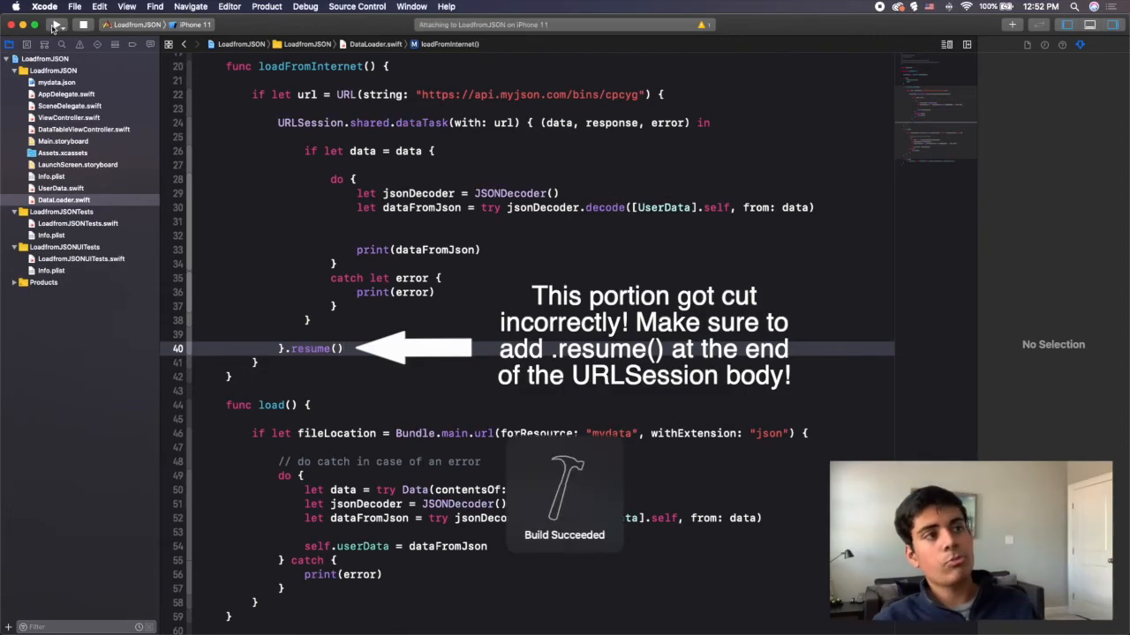
pyautogui.click(56, 24)
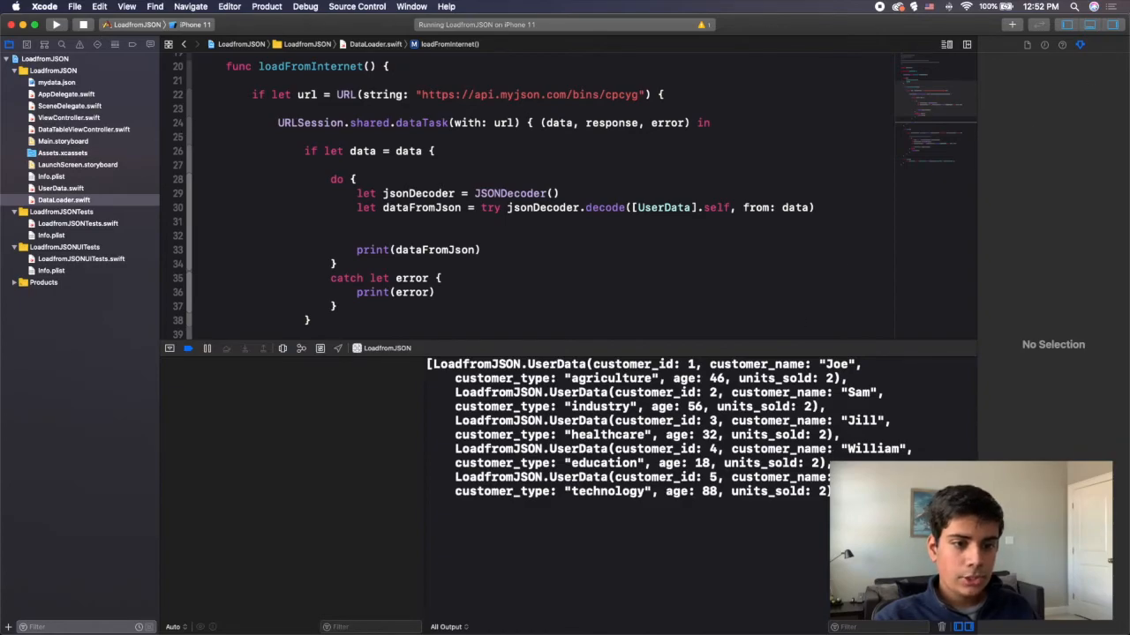
pyautogui.moveTo(427, 364); pyautogui.dragTo(830, 491)
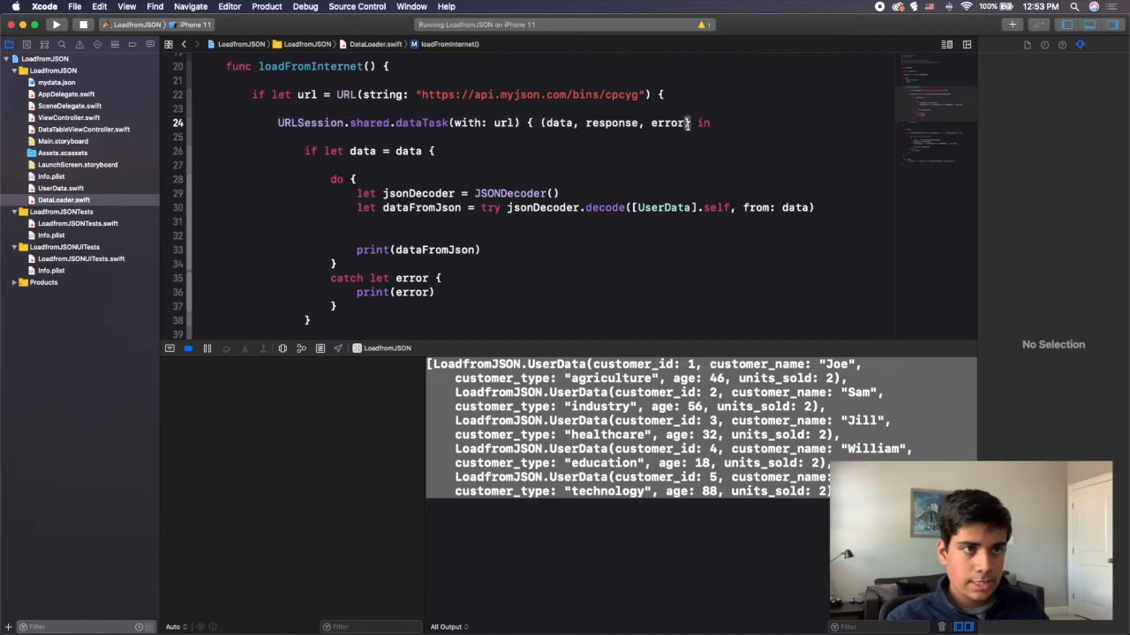
pyautogui.moveTo(689, 124)
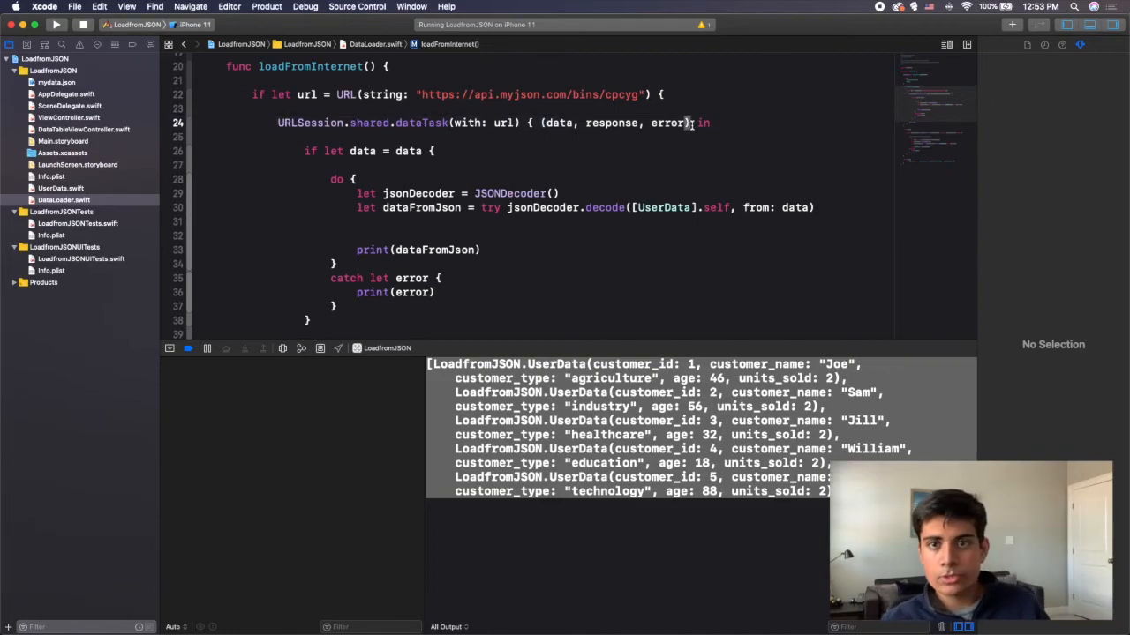